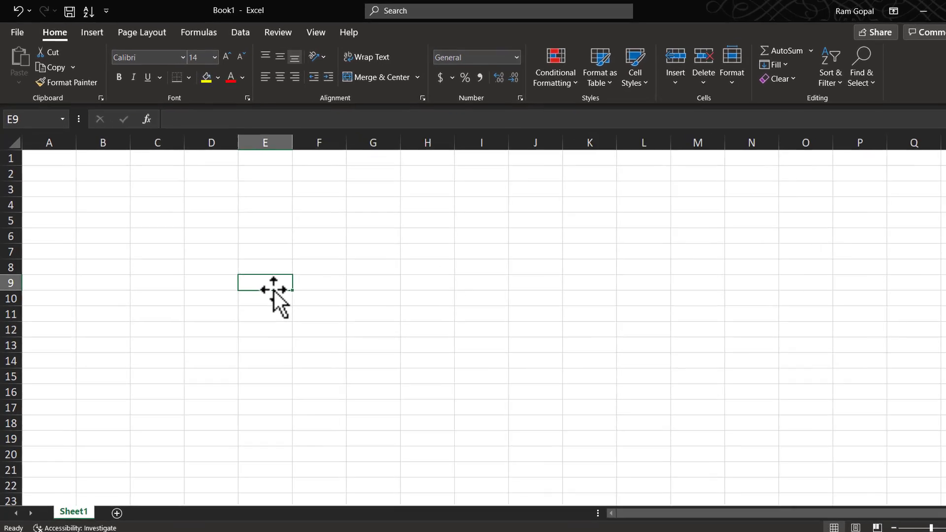
Step: Enter 'Some text here' into cell E9, overflowing the column, and reselect it
type("Some text here")
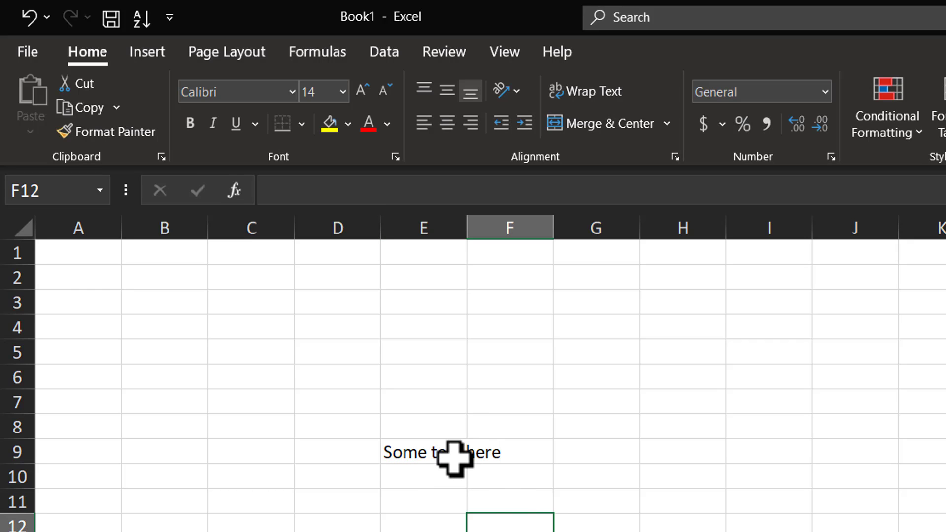
left_click(423, 450)
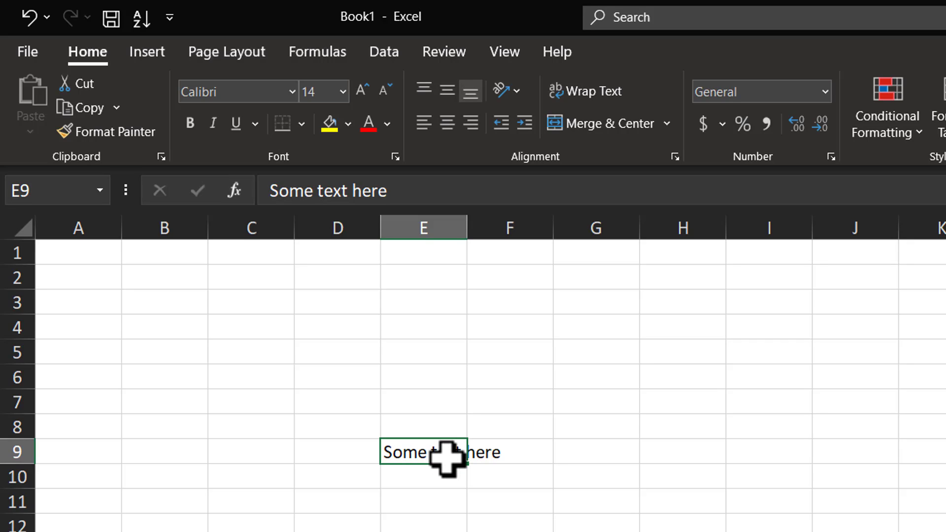
mouse_move(444, 471)
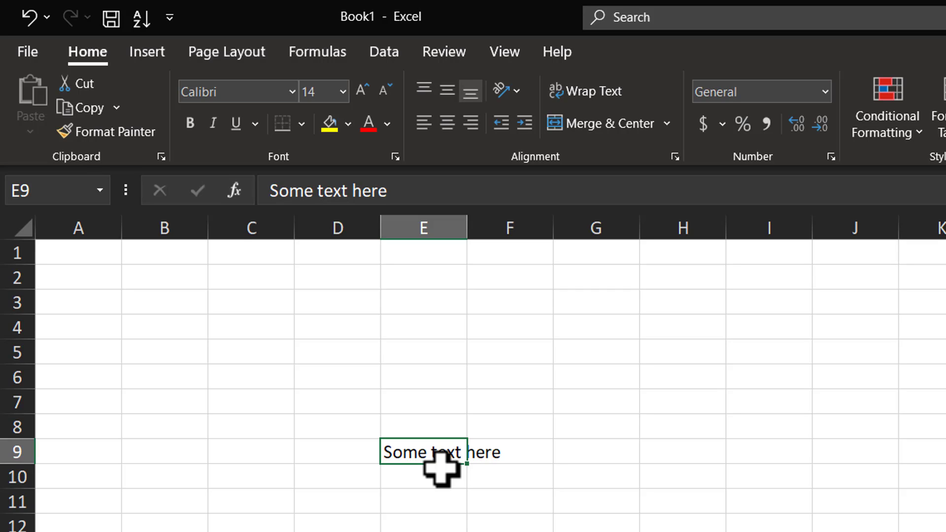
mouse_move(430, 457)
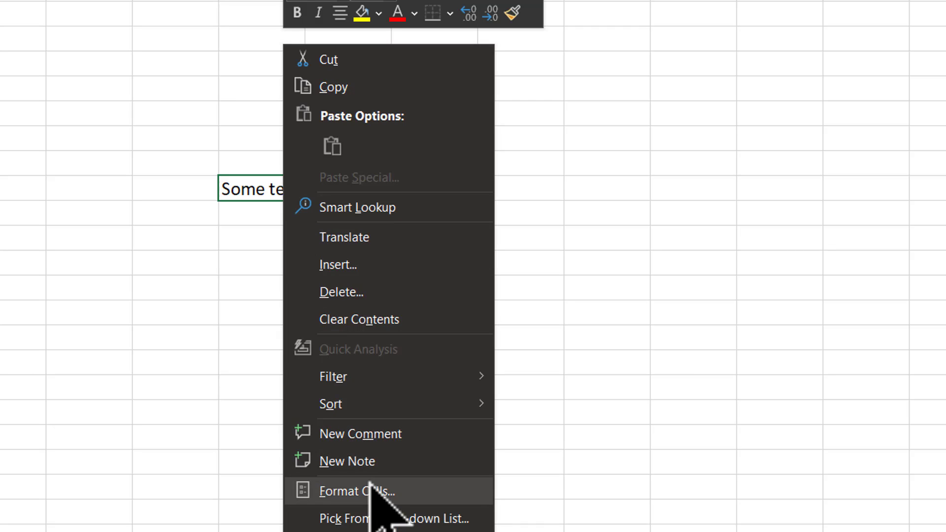
Step: Turn on Shrink to fit for E9 via Format Cells so the text fits the cell width
left_click(357, 491)
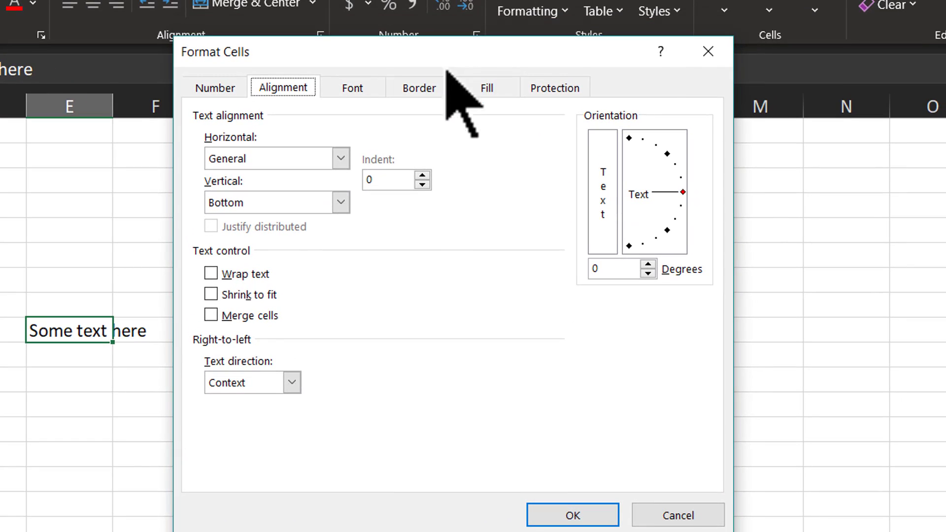
mouse_move(259, 275)
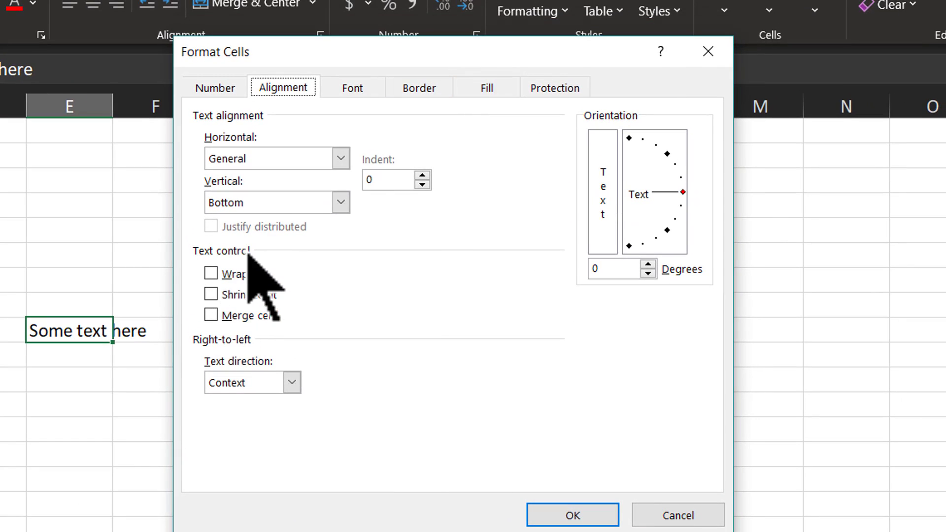
left_click(211, 295)
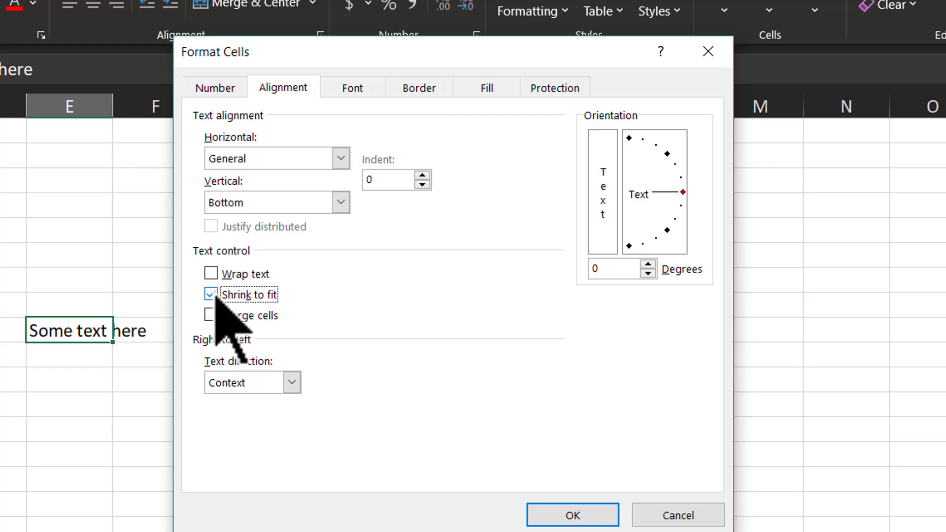
left_click(572, 514)
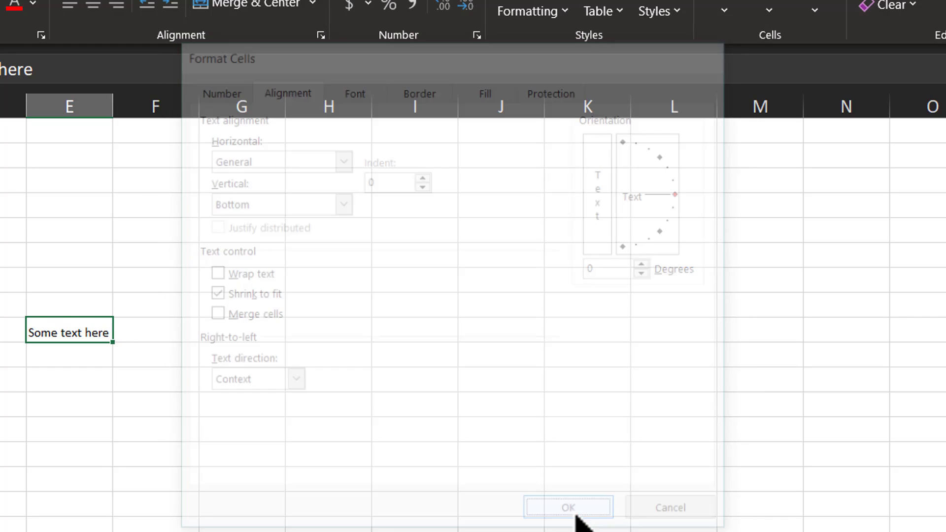
Step: Widen column E so the shrink-to-fit text in E9 shows at full size
left_click(567, 507)
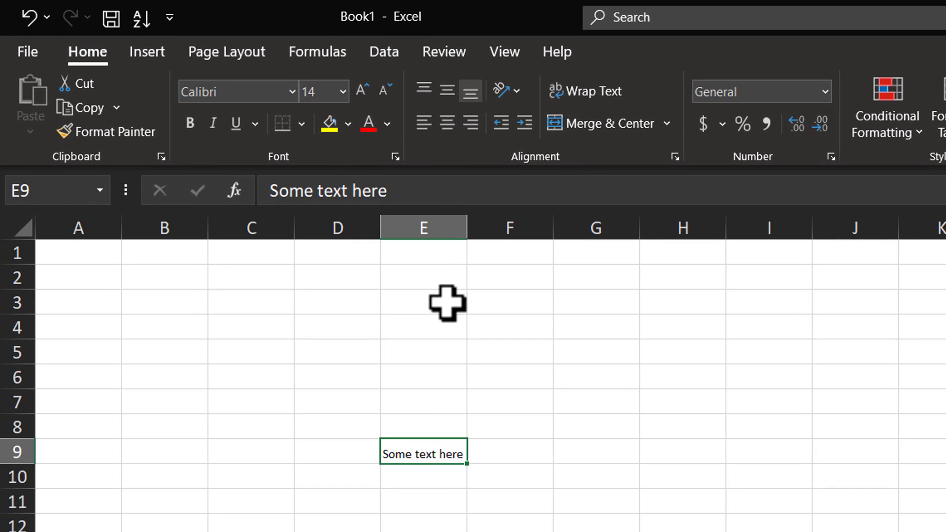
mouse_move(454, 518)
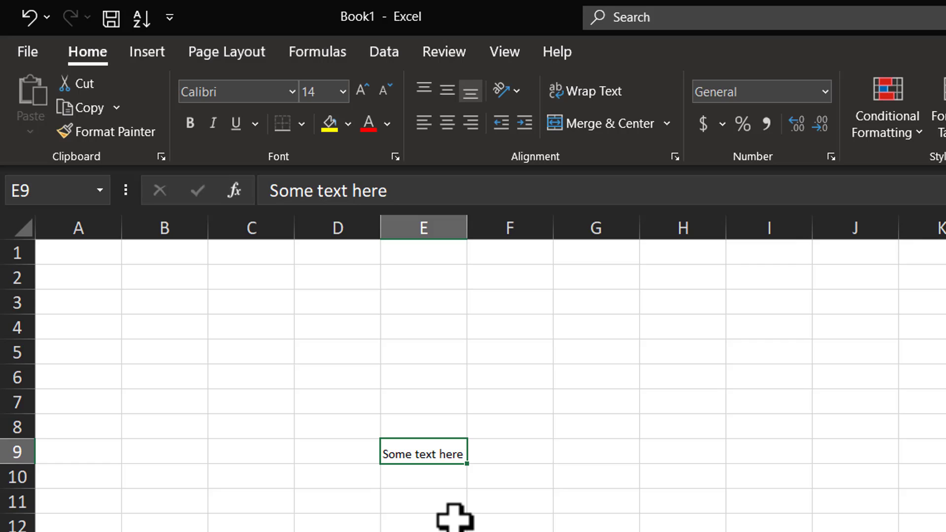
mouse_move(450, 481)
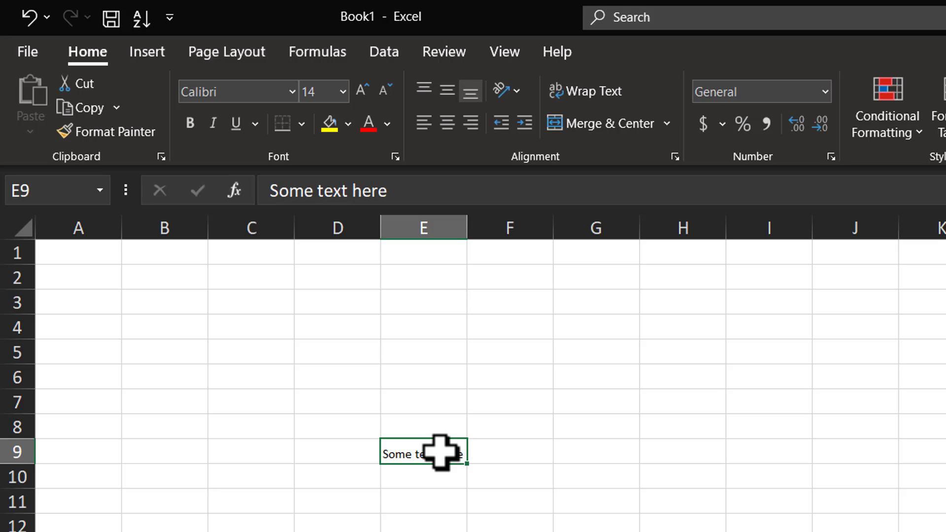
mouse_move(592, 467)
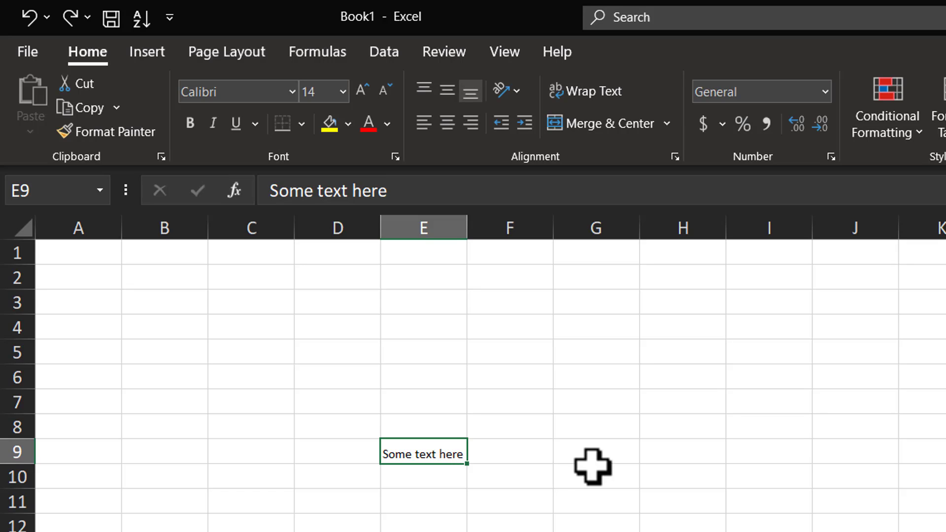
mouse_move(467, 220)
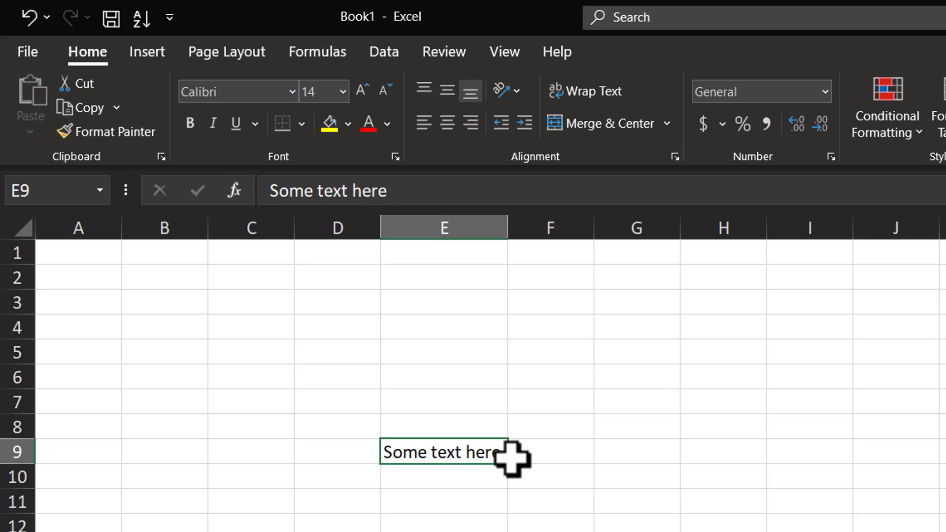
mouse_move(477, 449)
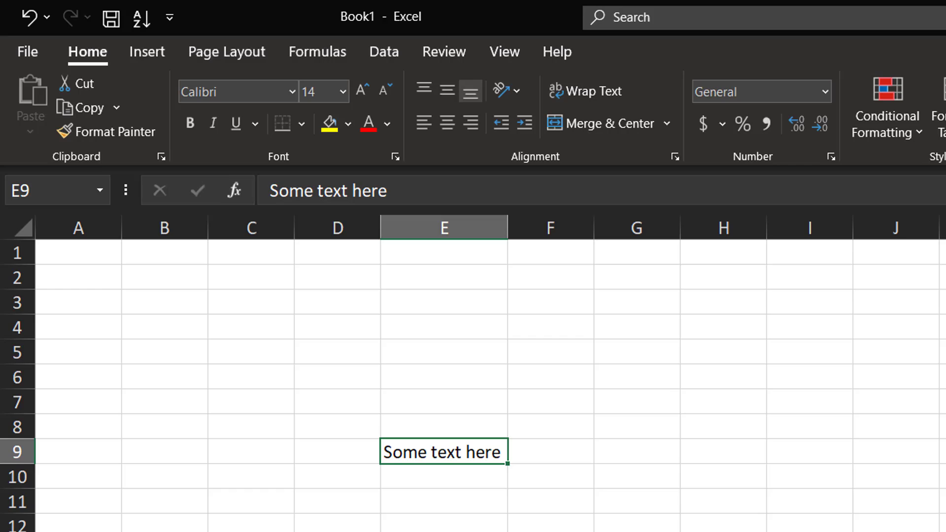
mouse_move(579, 111)
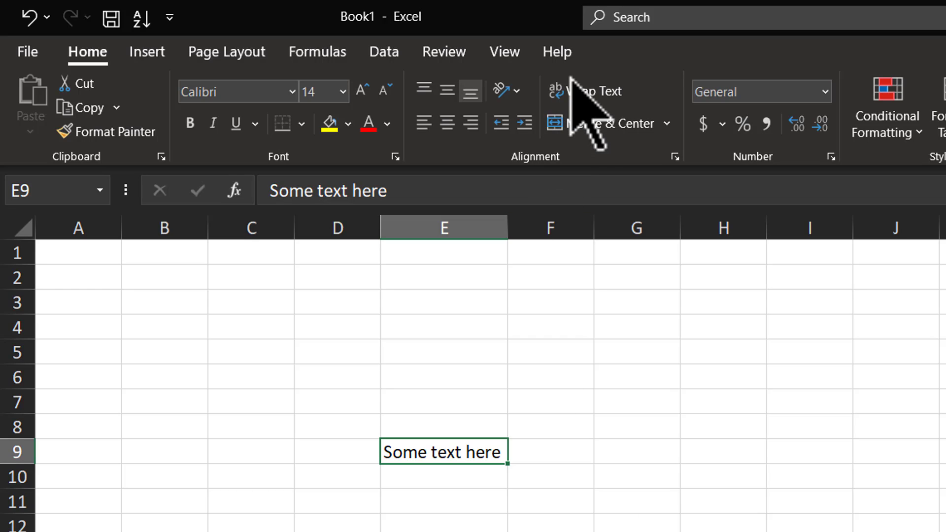
Step: Enter 'Fresh sentence here' in E7 and apply Wrap Text so it wraps onto two lines
left_click(487, 476)
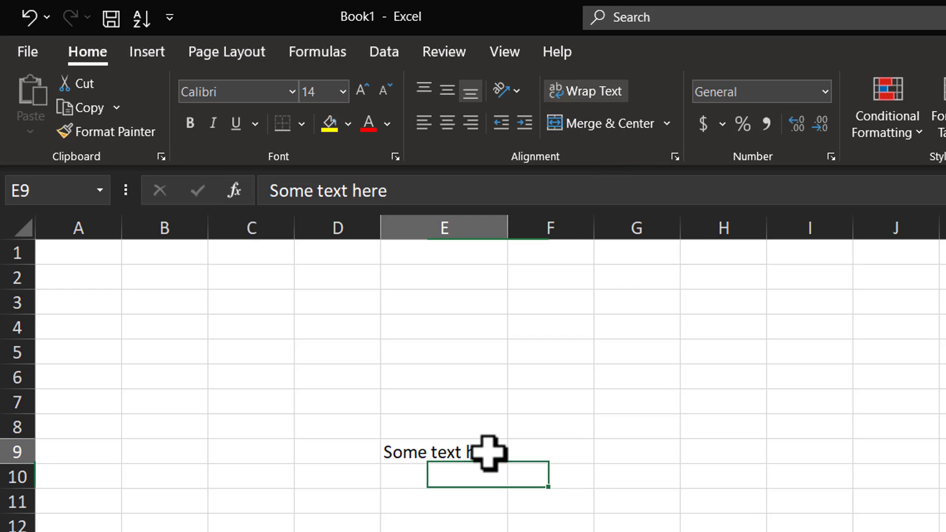
left_click(450, 402)
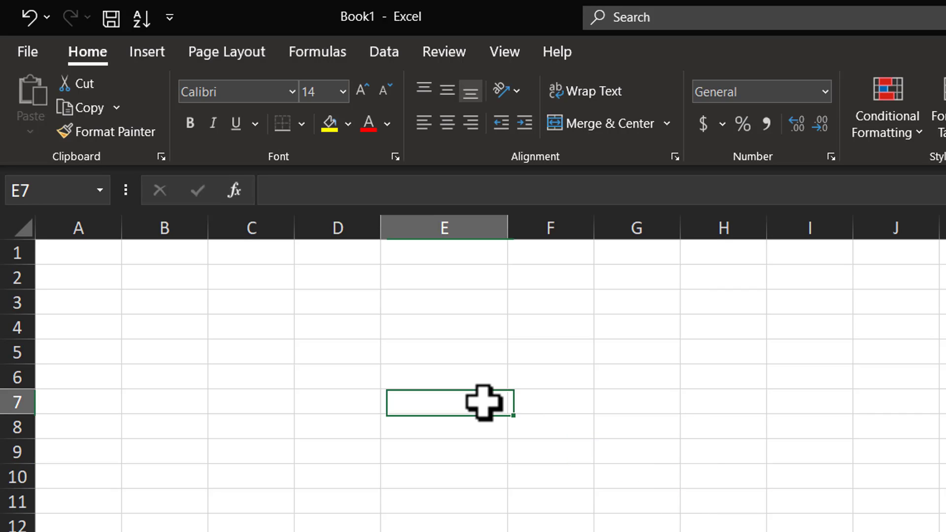
type("Fresh sentence here")
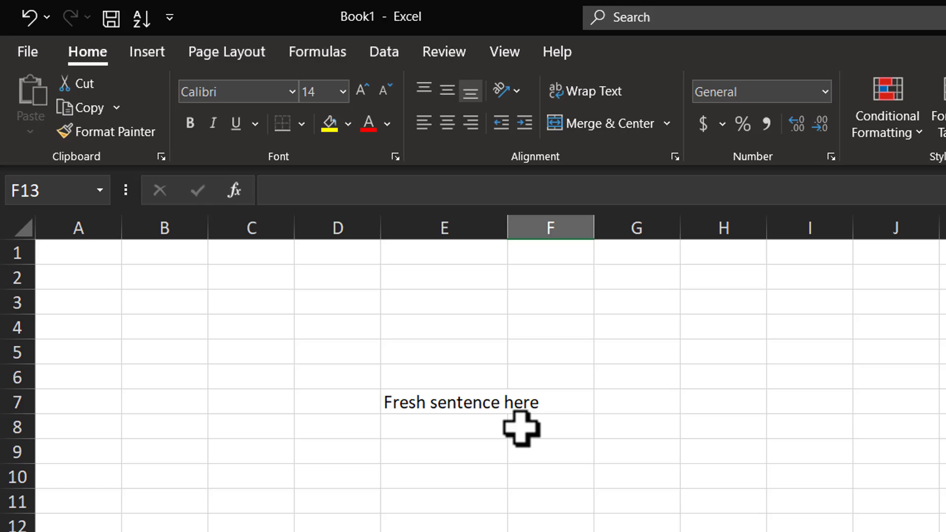
mouse_move(480, 410)
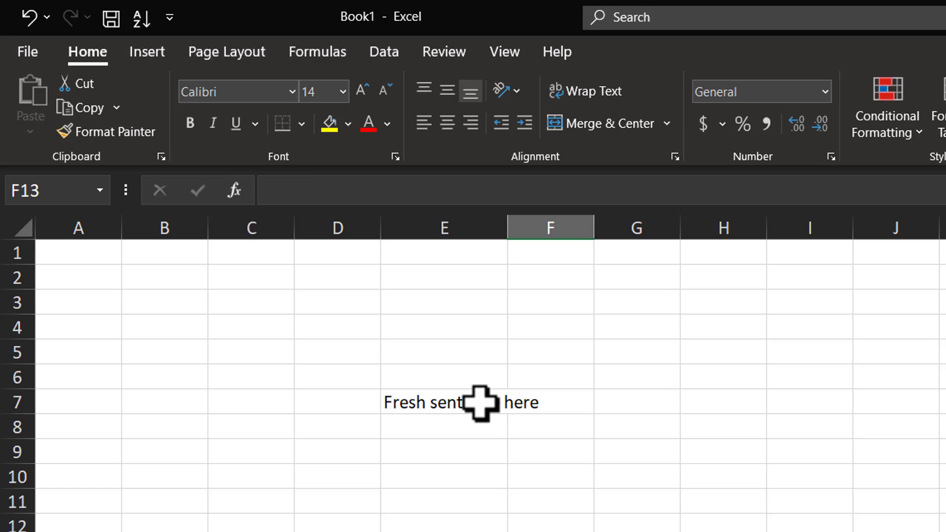
left_click(444, 402)
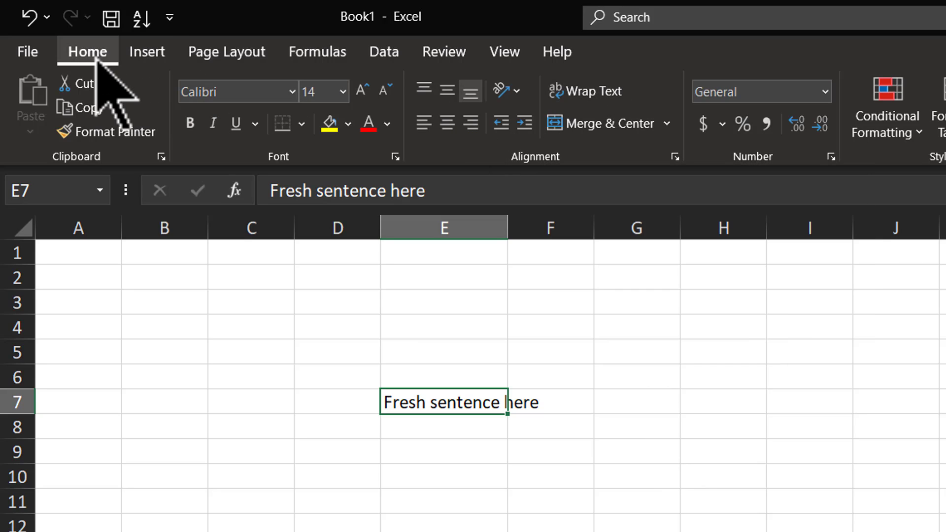
mouse_move(584, 91)
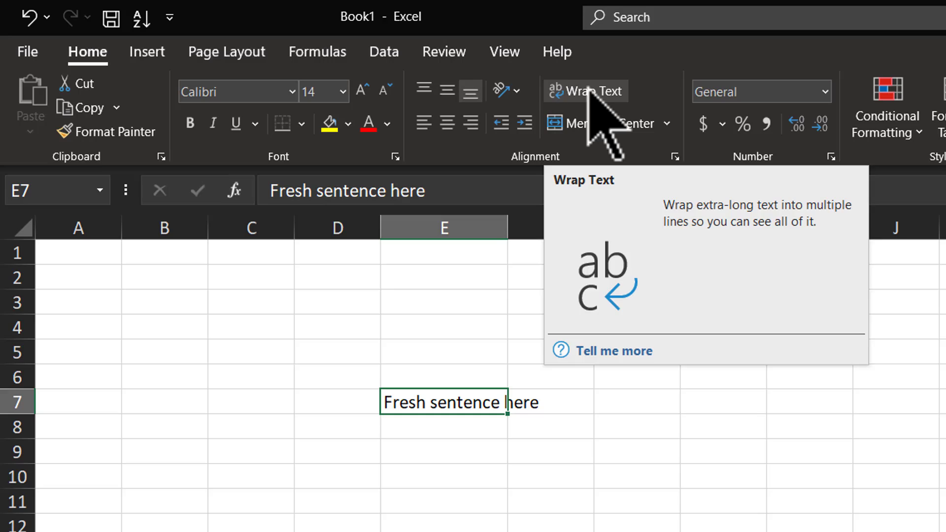
left_click(583, 91)
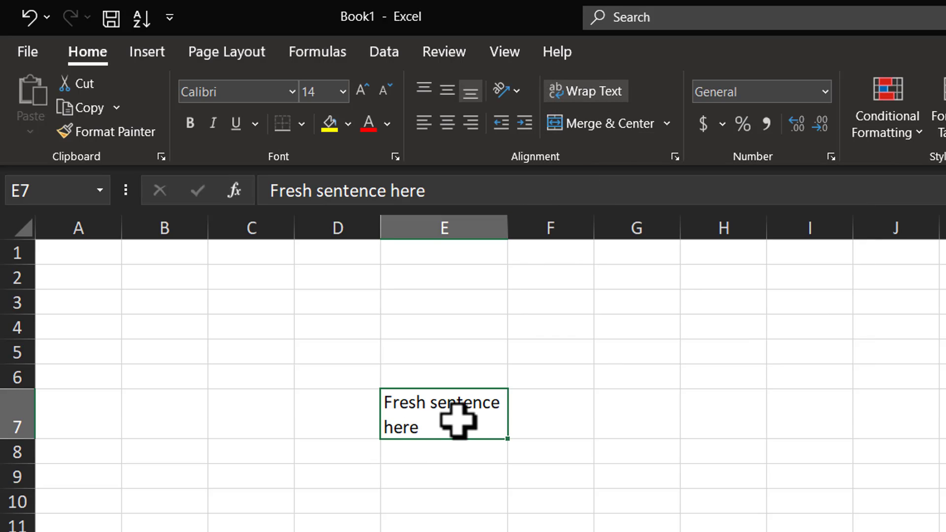
mouse_move(512, 230)
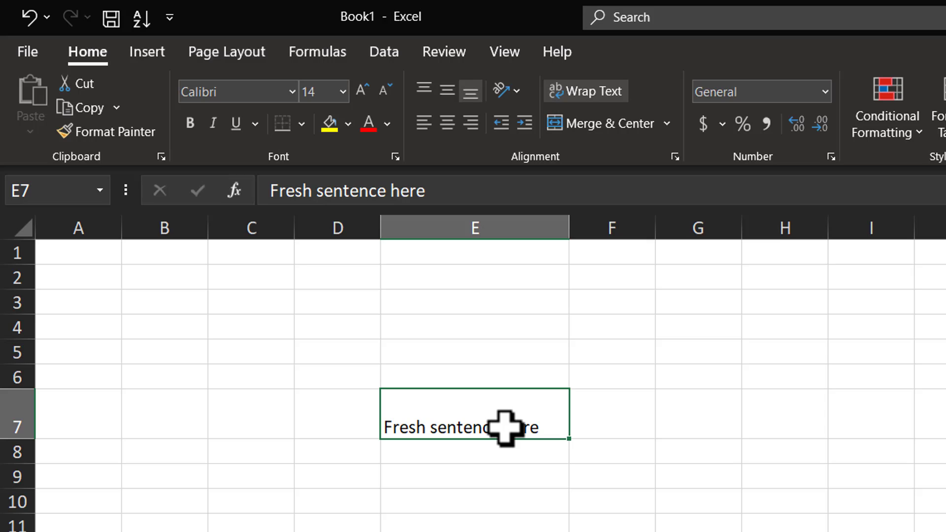
mouse_move(762, 521)
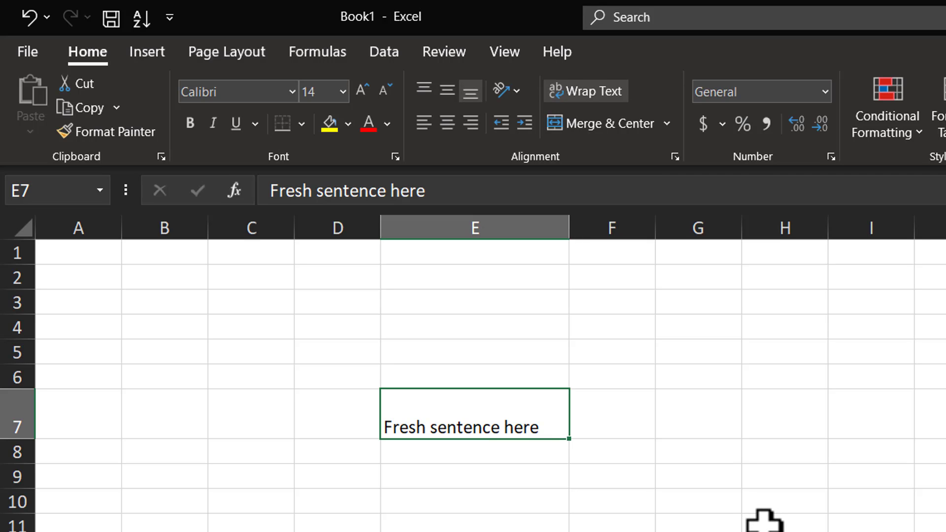
Step: Enter a longer sentence in E11 and apply Wrap Text so it wraps onto three lines
left_click(474, 523)
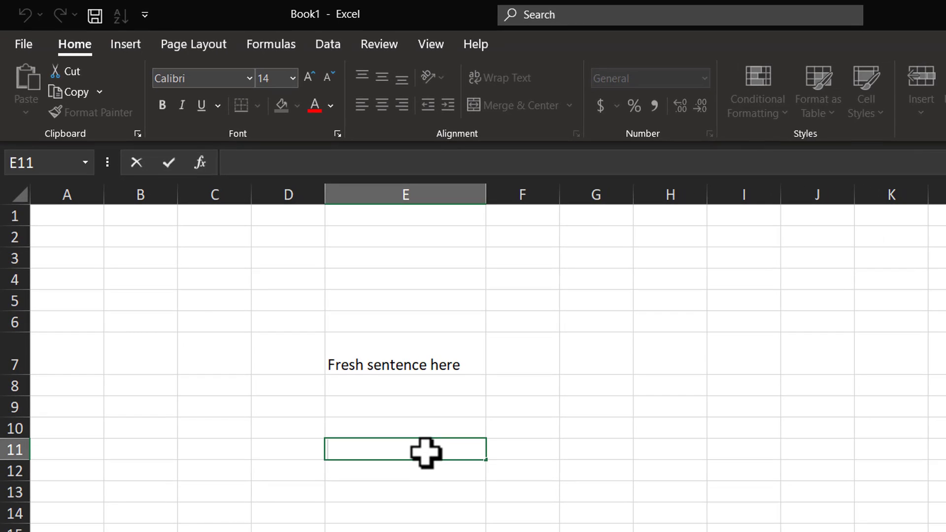
type("Write some")
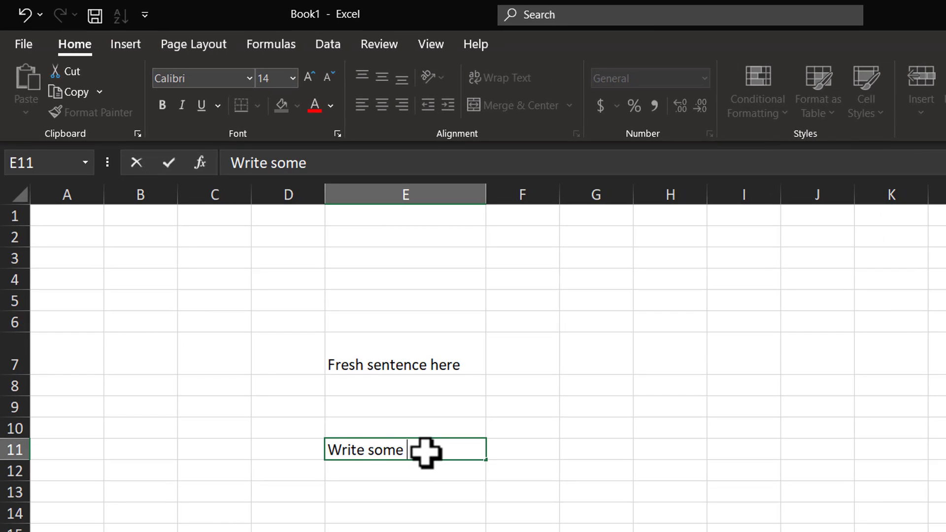
type("text here w")
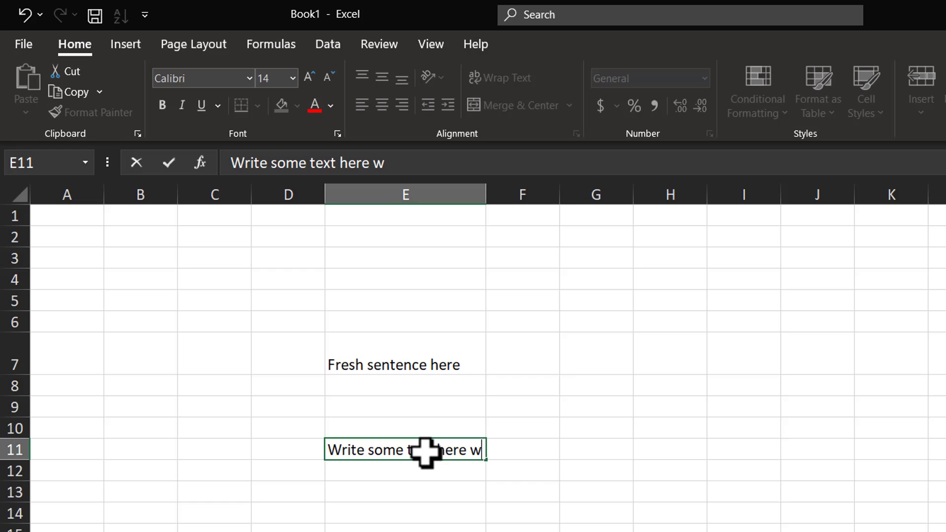
type("hich is longer than the o")
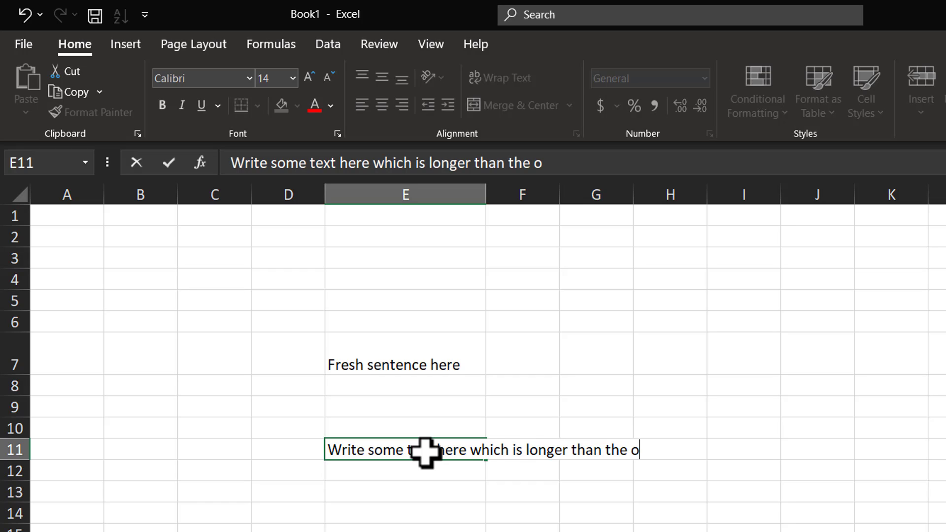
type("ne earlier")
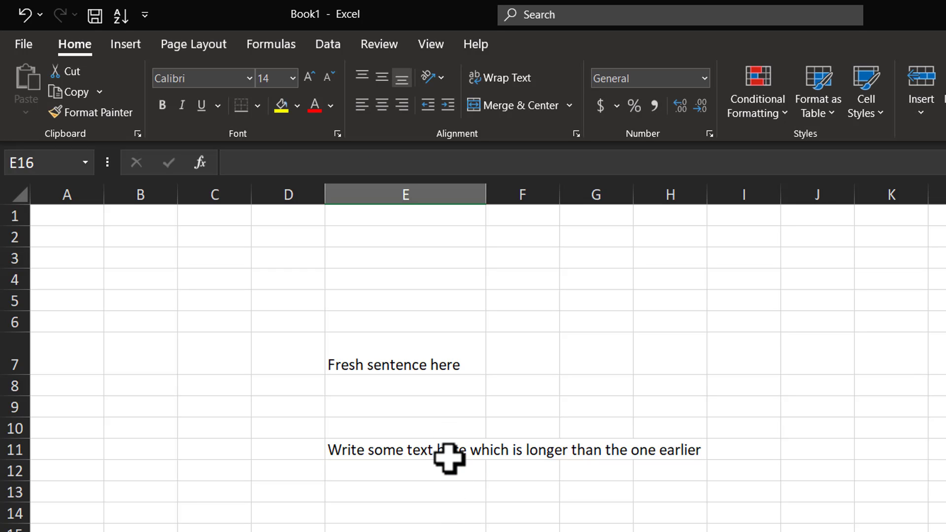
left_click(404, 450)
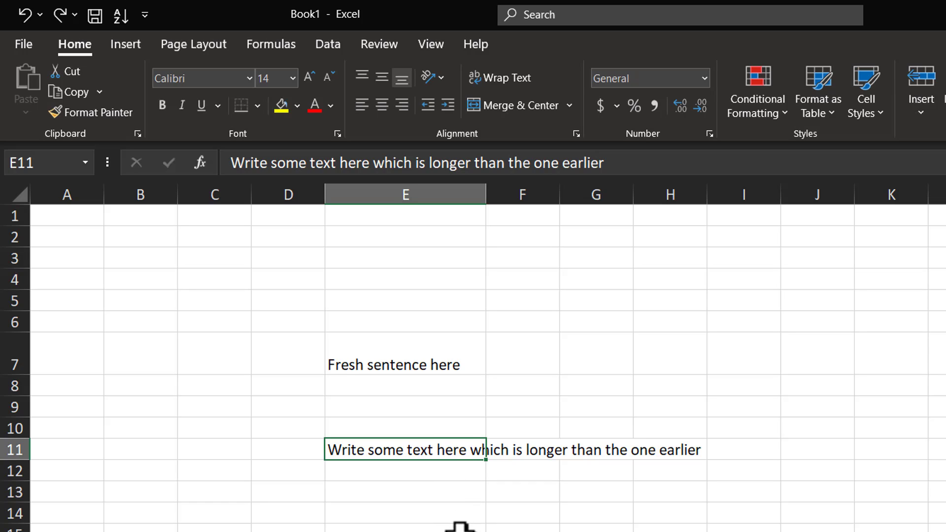
mouse_move(497, 163)
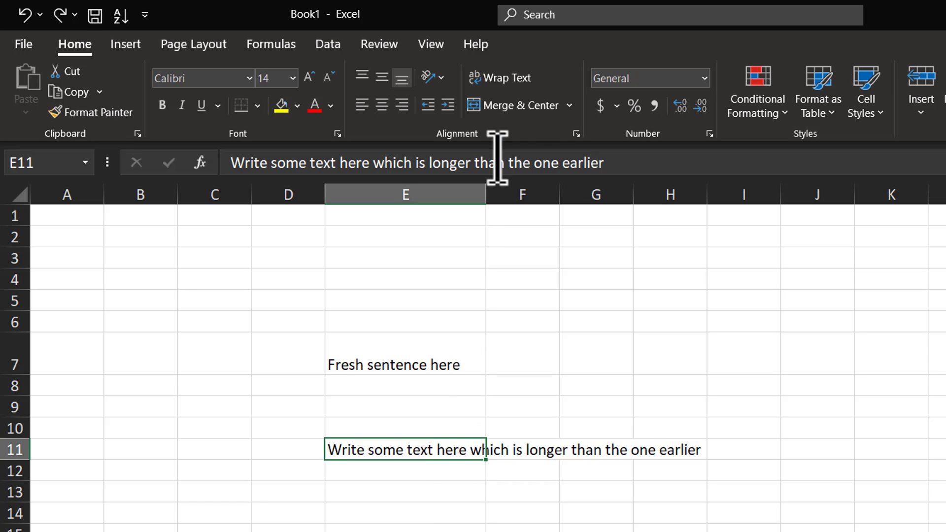
left_click(500, 78)
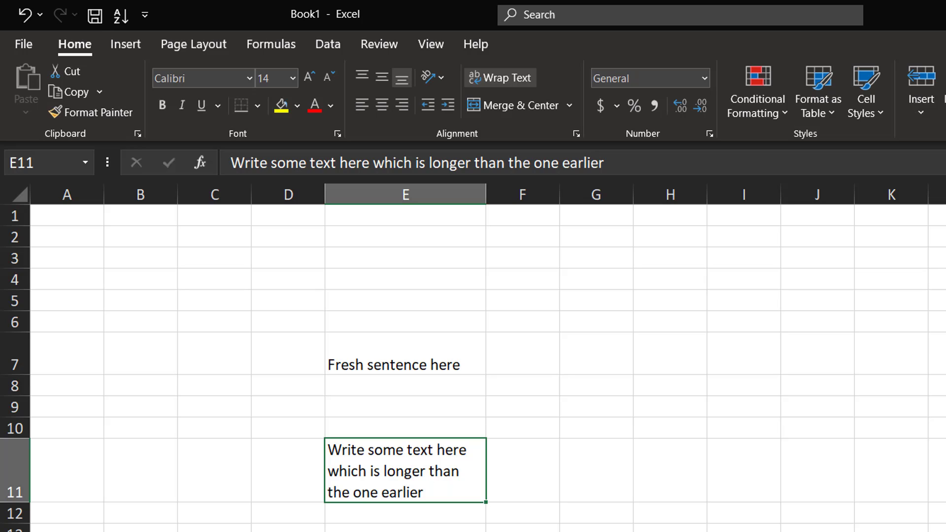
mouse_move(692, 350)
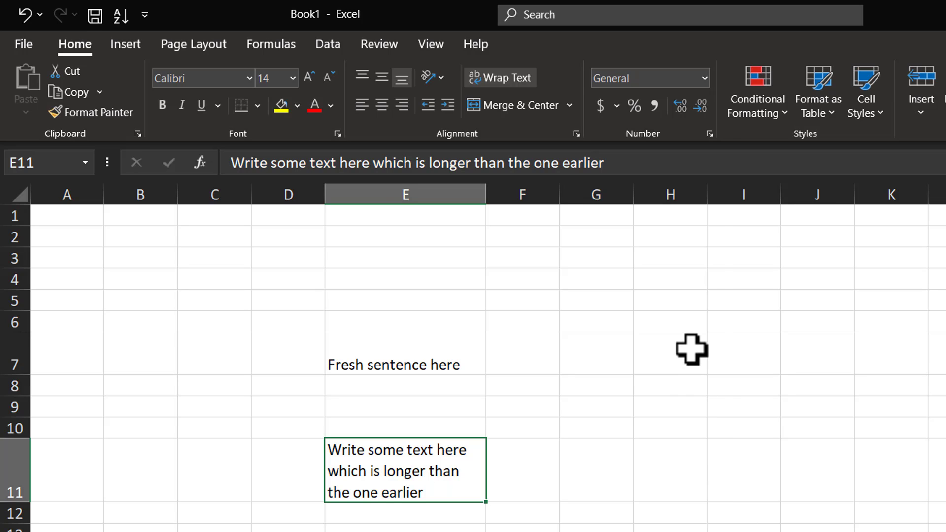
mouse_move(692, 364)
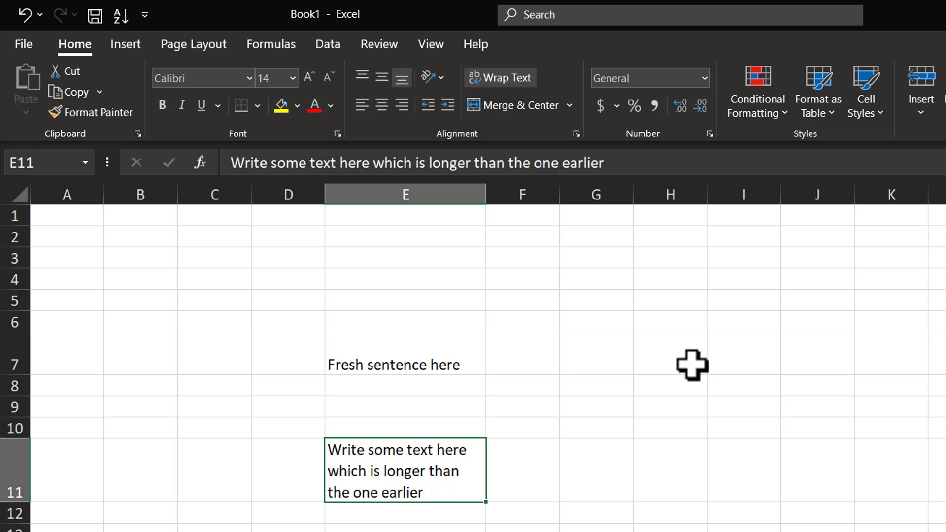
mouse_move(699, 391)
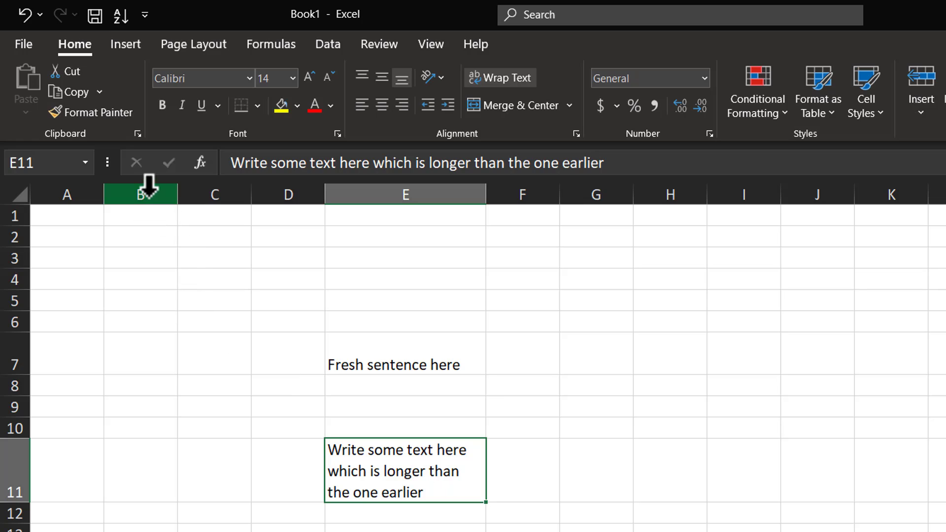
Step: Widen column B and enter 'Write whatever I want to write' into B7
left_click(141, 194)
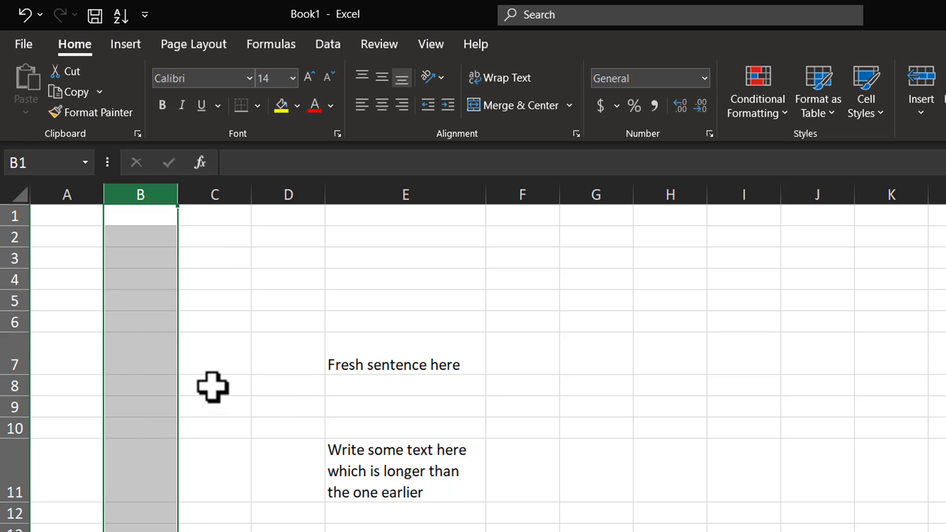
mouse_move(507, 77)
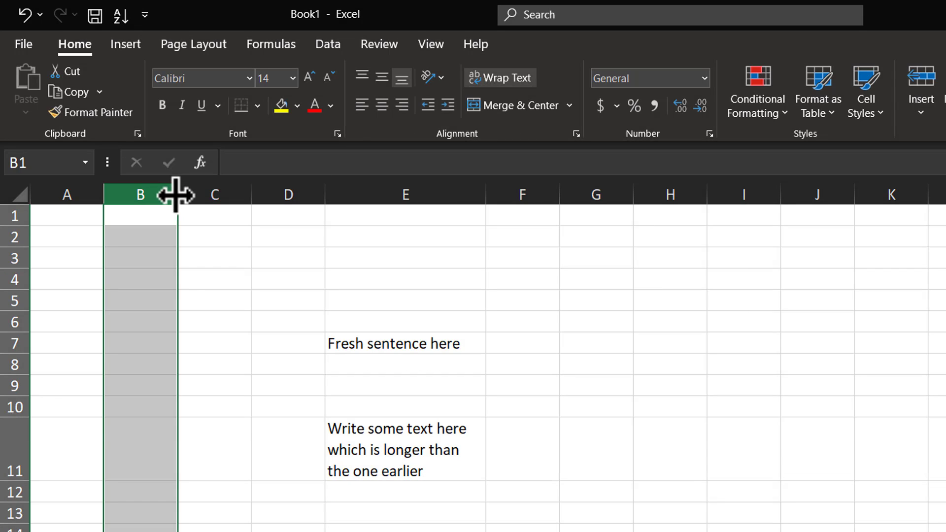
left_click_drag(176, 194, 227, 194)
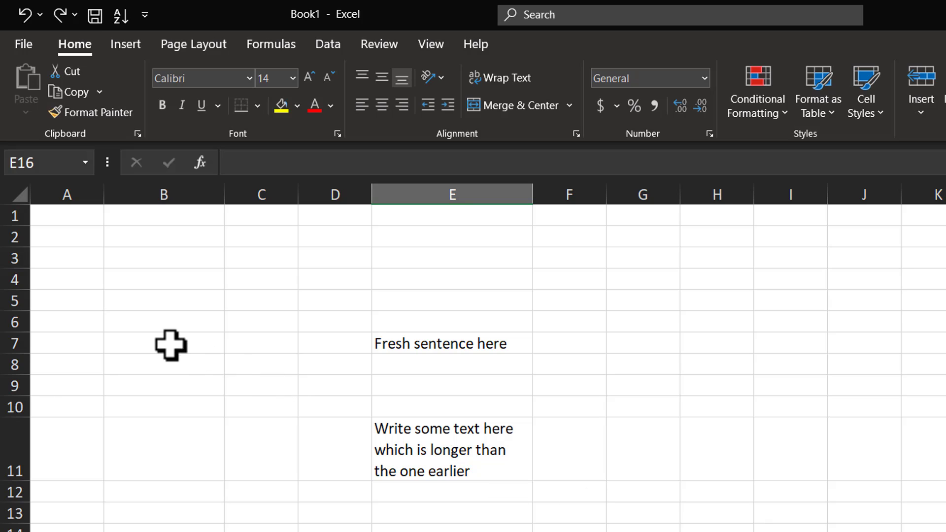
left_click(162, 343)
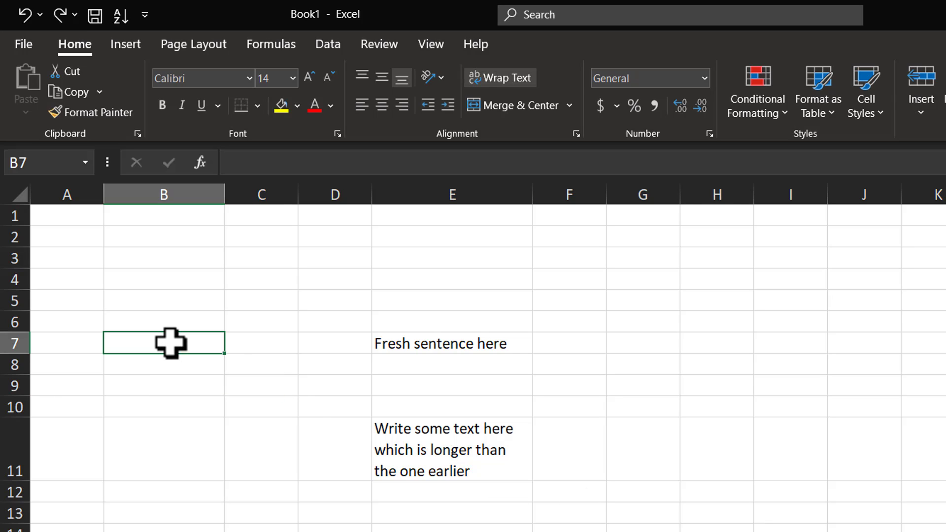
type("Write whatever I want to")
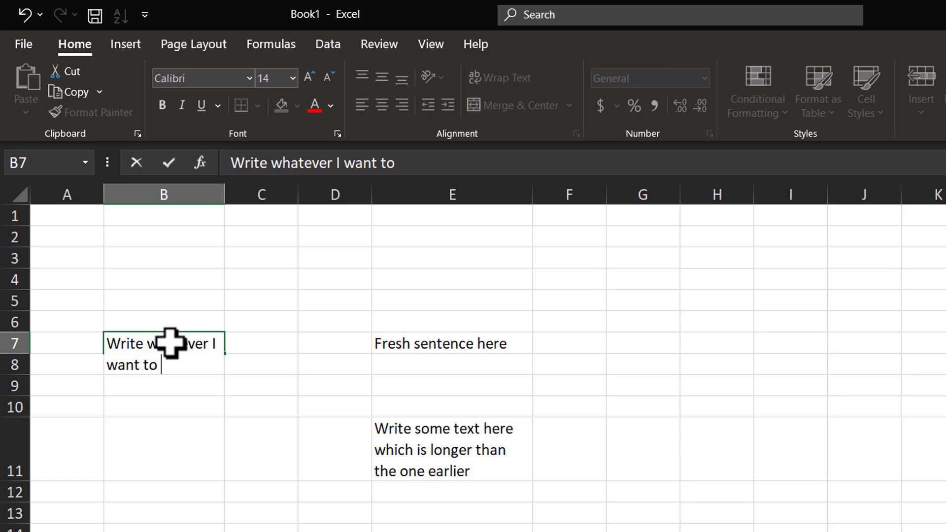
type("write")
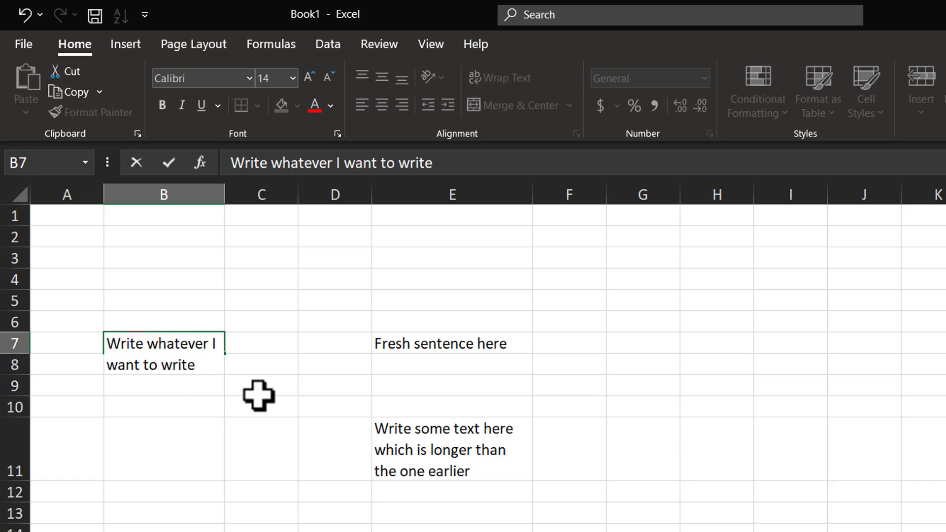
mouse_move(202, 379)
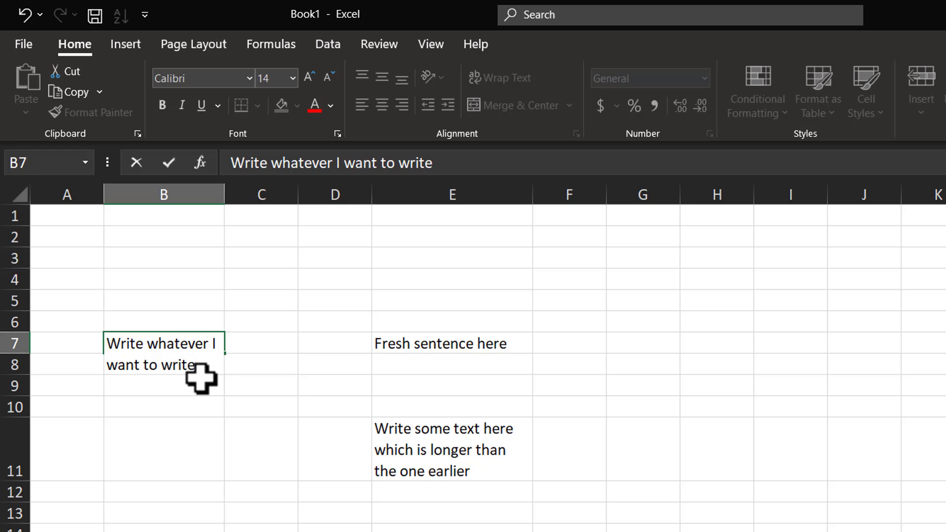
Step: Apply Wrap Text to column B so B7 shows on two lines, then move to empty cell H11
left_click(163, 470)
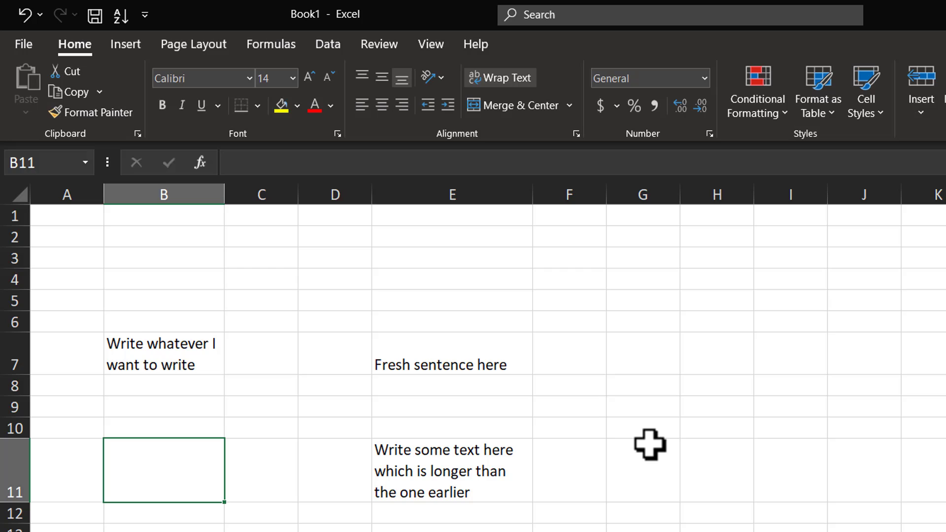
mouse_move(446, 449)
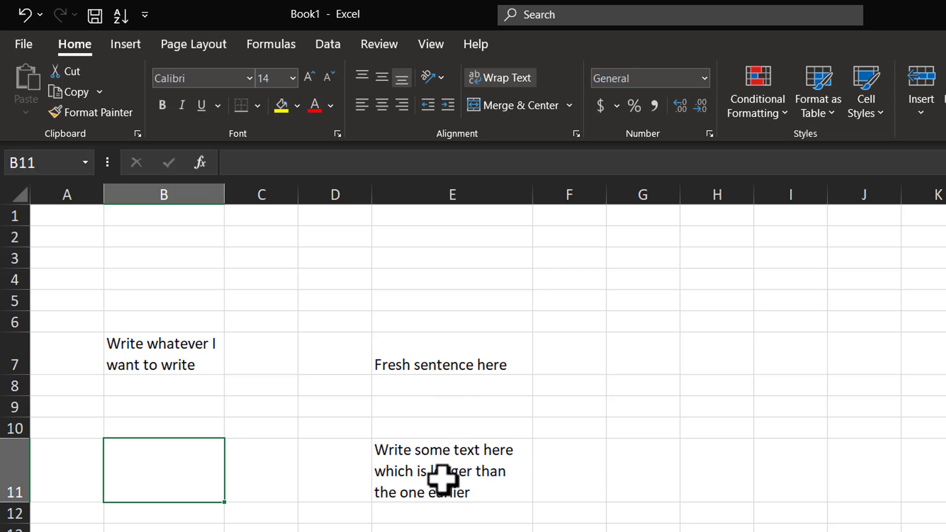
left_click(163, 194)
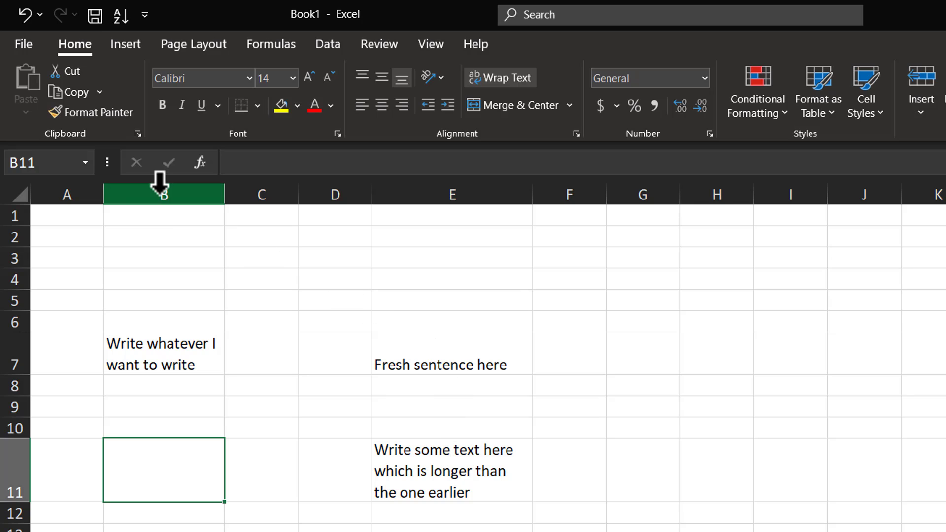
mouse_move(350, 515)
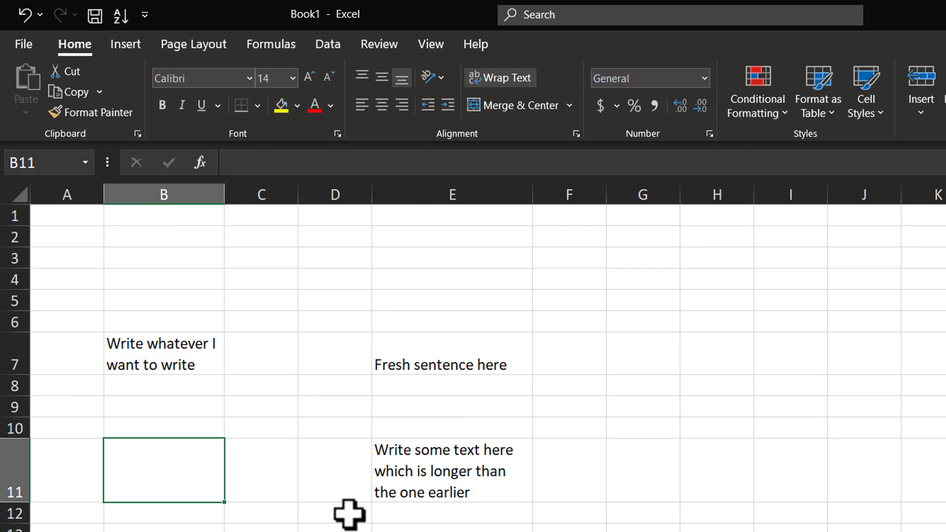
mouse_move(179, 458)
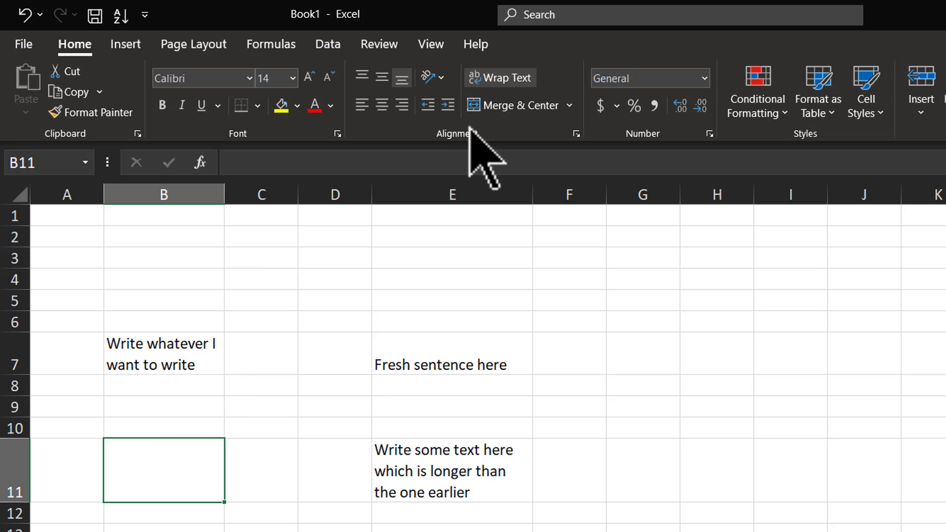
mouse_move(246, 397)
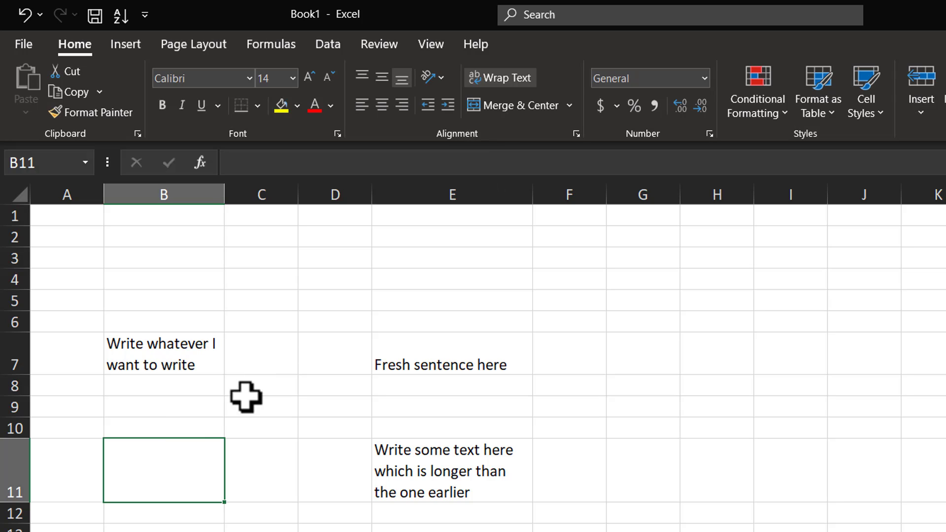
mouse_move(685, 488)
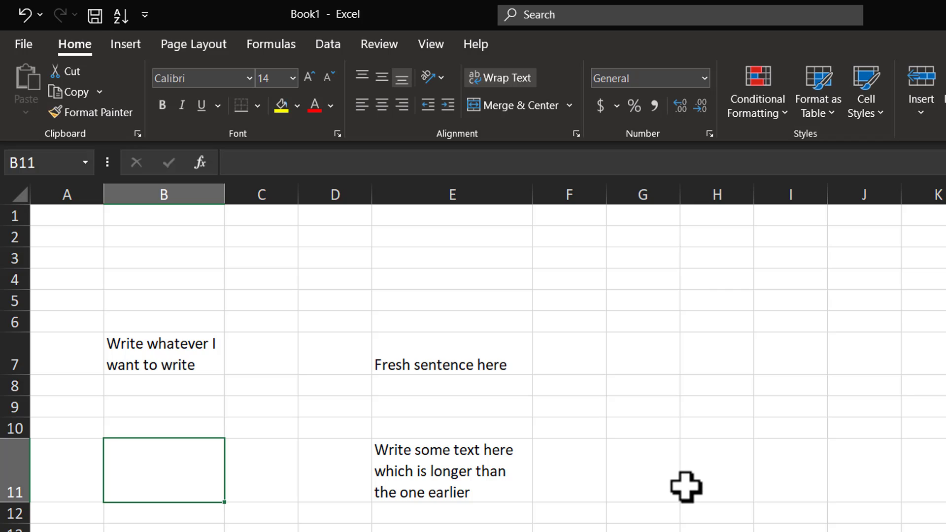
mouse_move(689, 500)
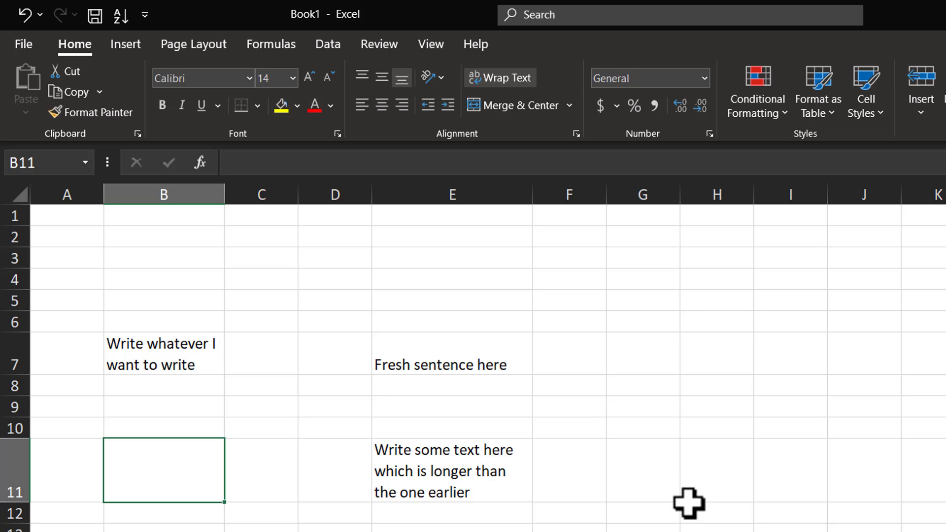
left_click(717, 470)
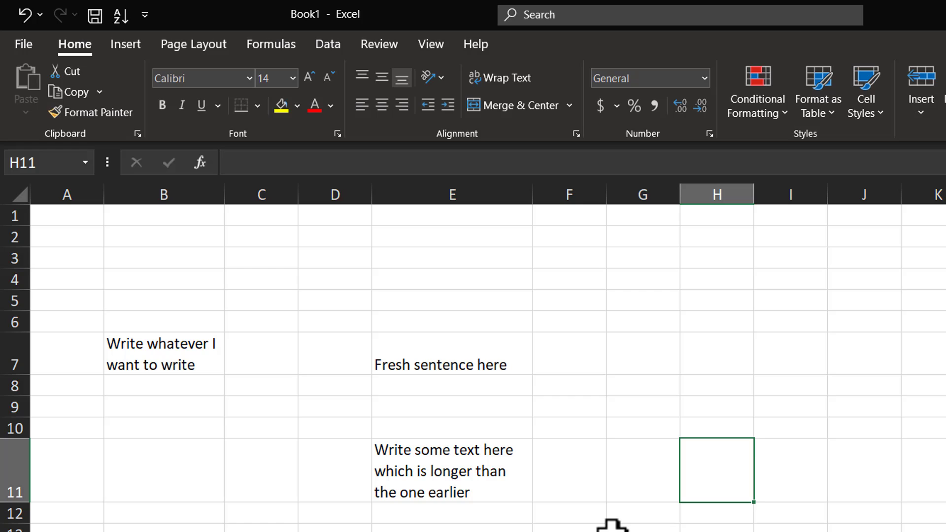
mouse_move(452, 292)
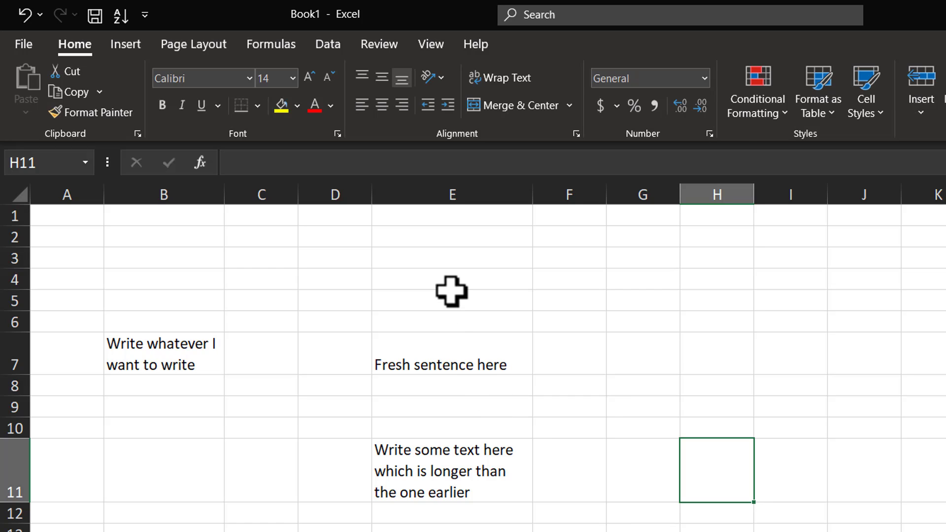
Step: Enter 'Really long sentence that spans across multiple lines' into E3 on one overflowing line
left_click(452, 257)
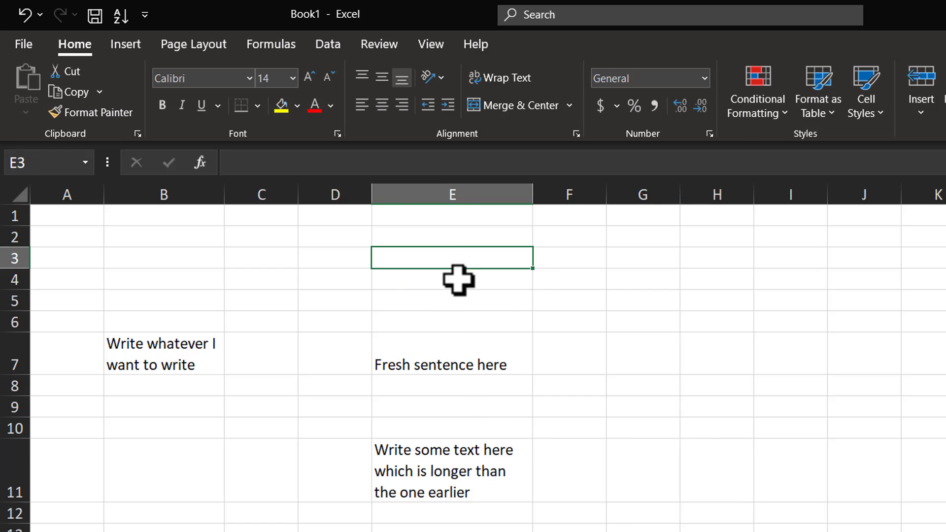
type("Really I")
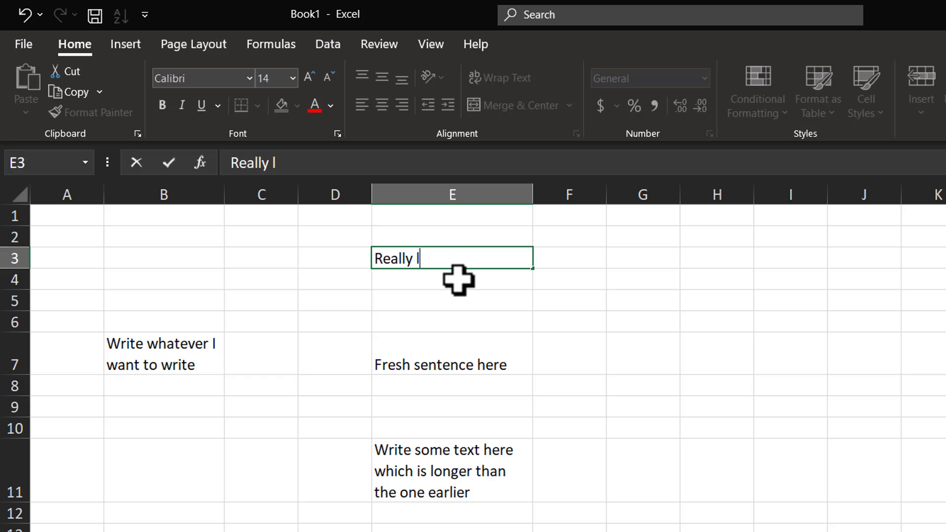
type("ong sentence")
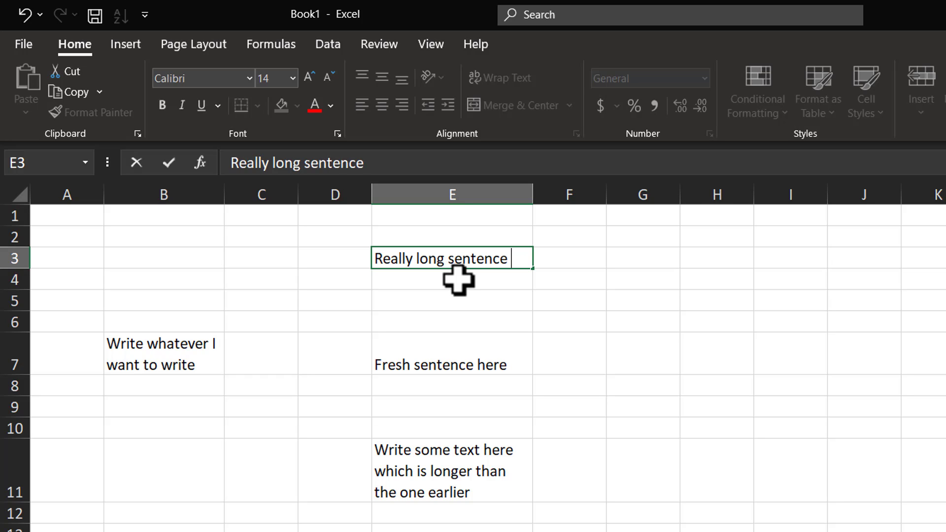
type("that spans")
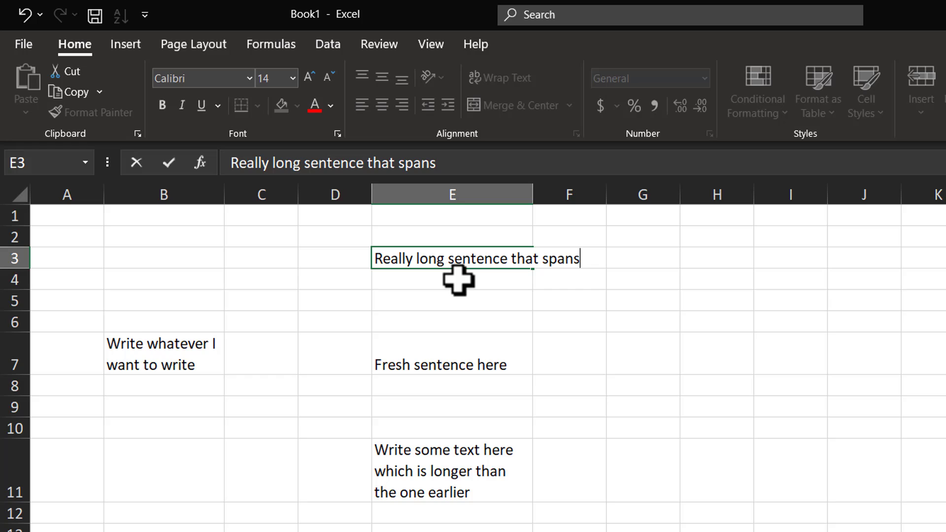
type("across mul")
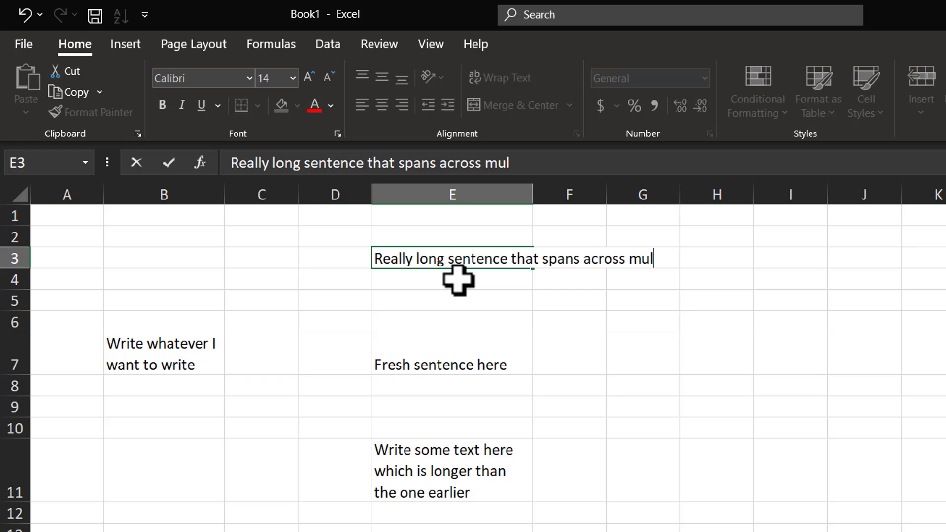
type("tiple lines")
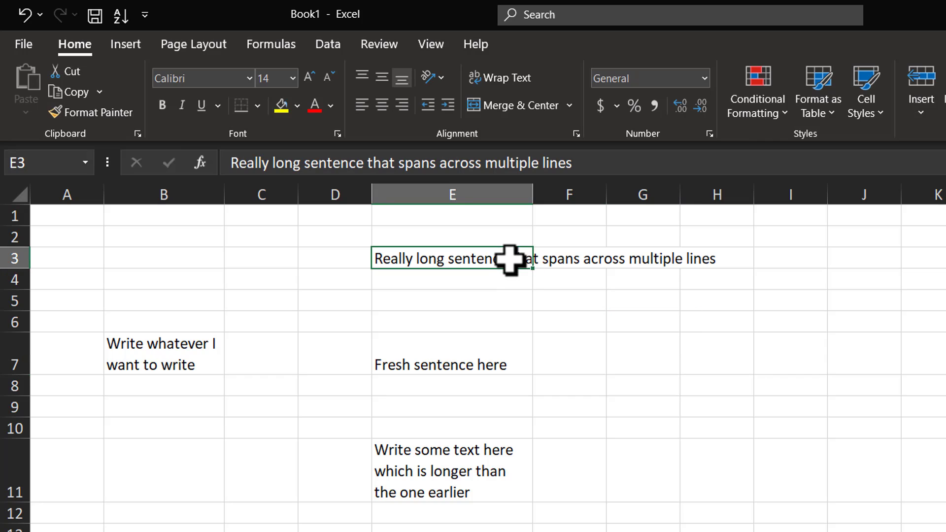
mouse_move(741, 449)
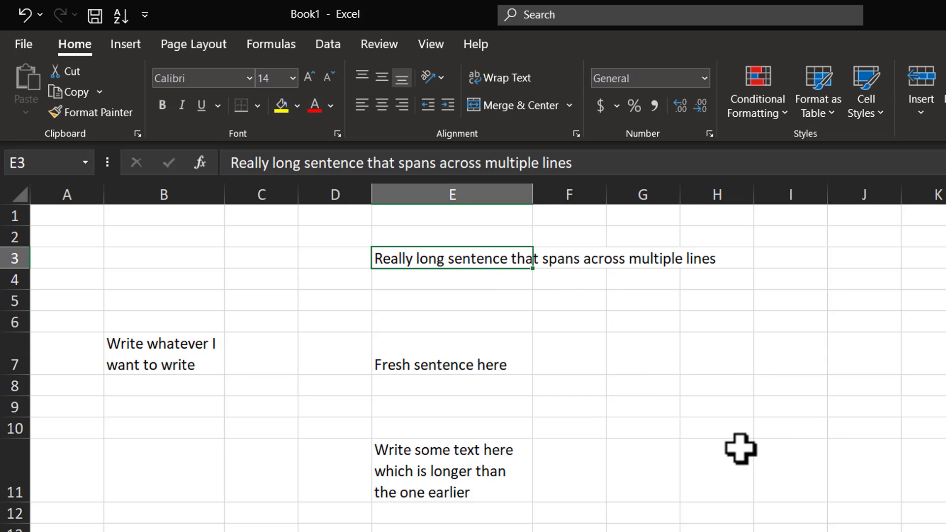
mouse_move(453, 259)
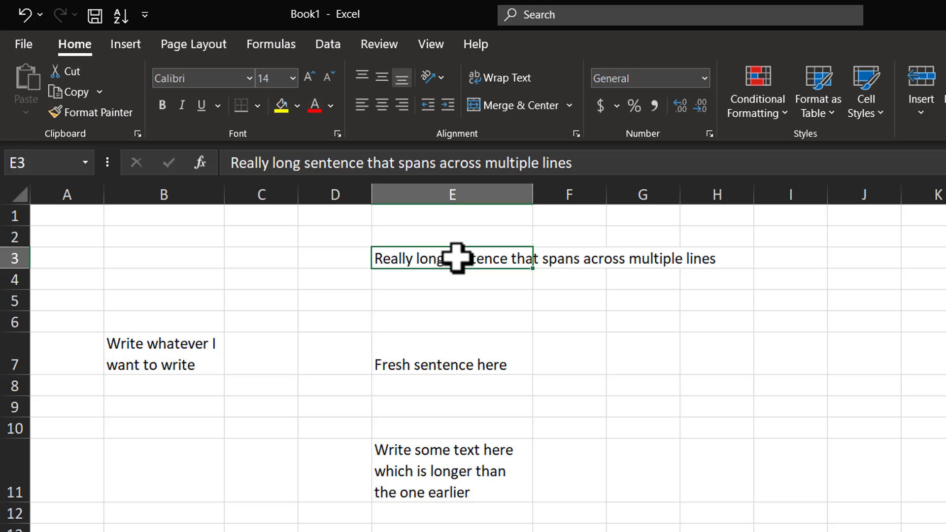
mouse_move(469, 267)
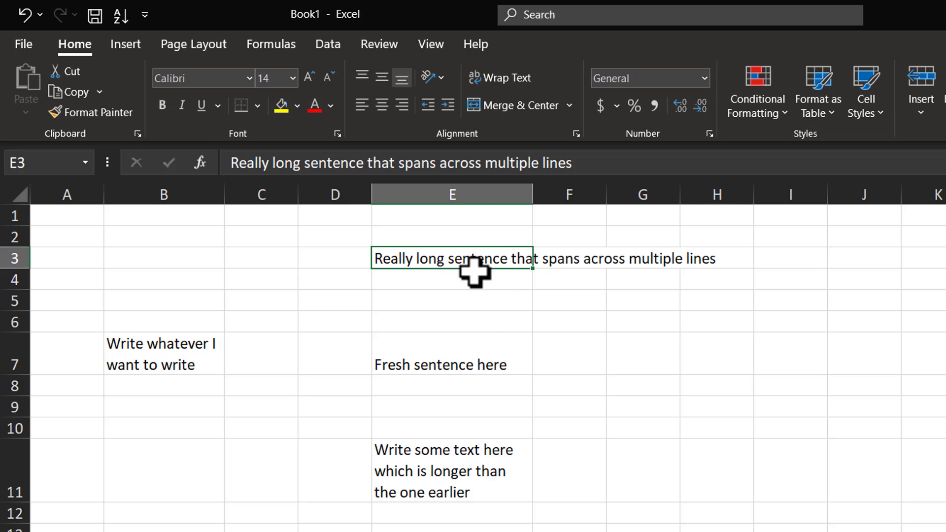
mouse_move(434, 262)
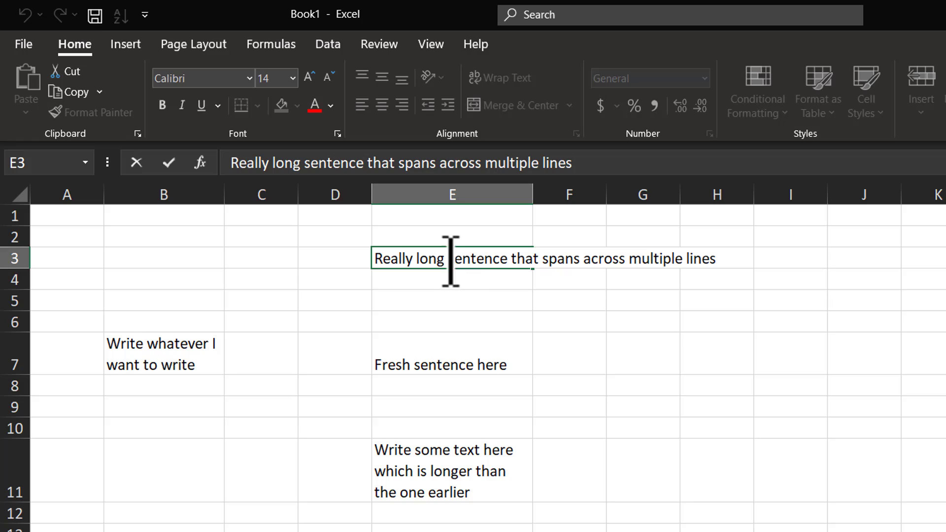
mouse_move(843, 278)
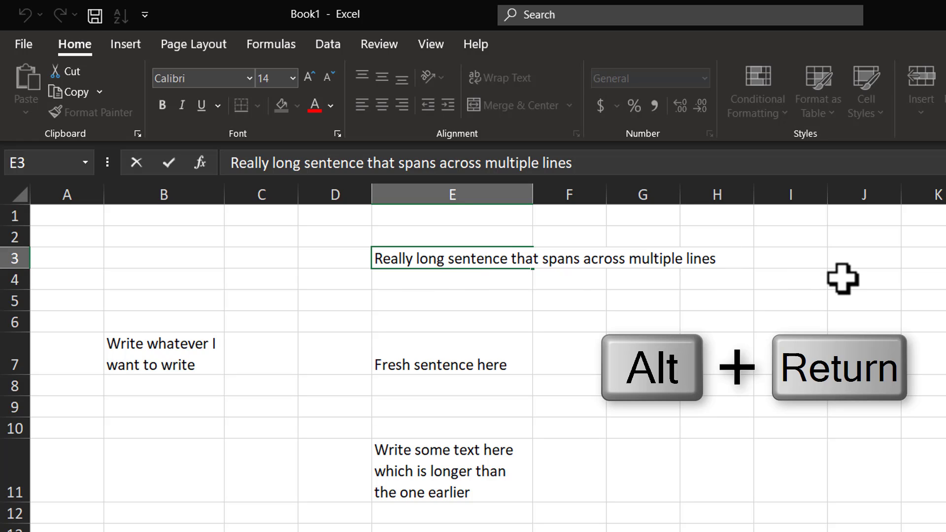
Step: Insert an Alt+Enter line break after 'Really long' in E3 so it shows over four lines
key("alt+Return")
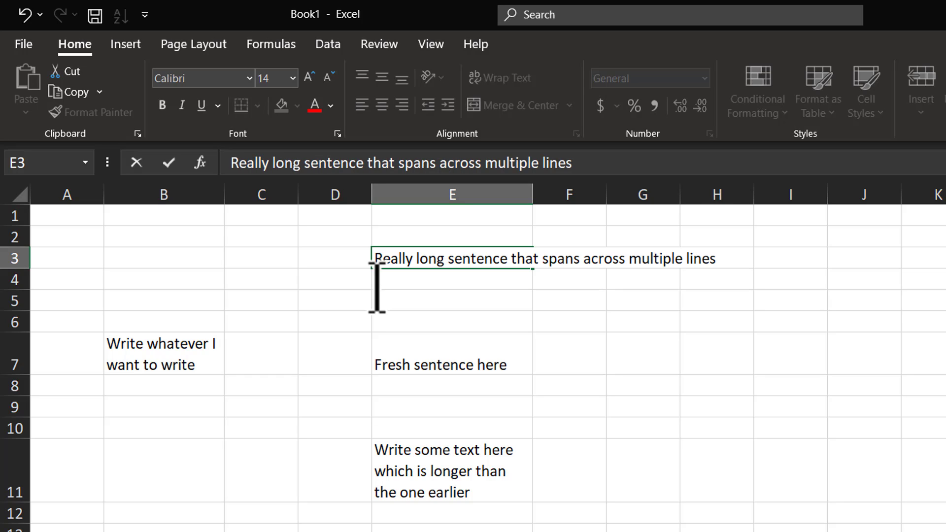
key("alt")
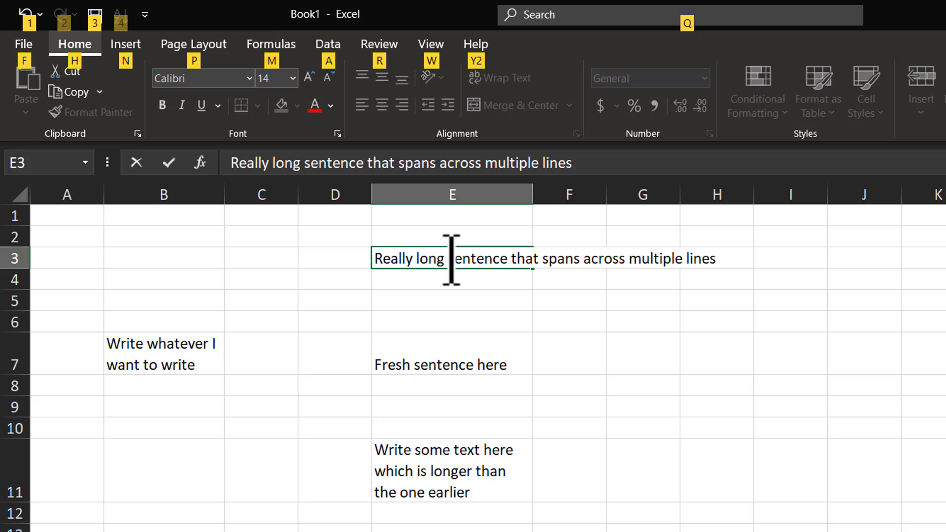
mouse_move(566, 322)
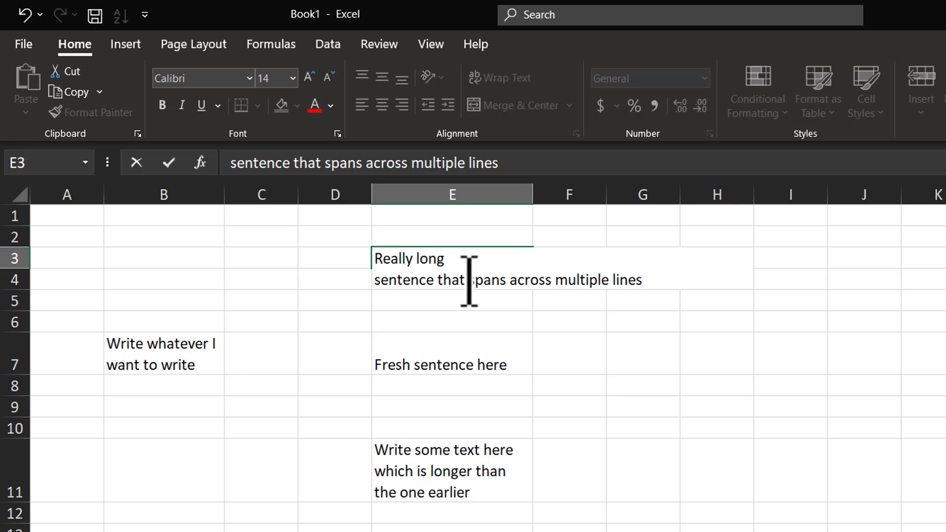
mouse_move(521, 302)
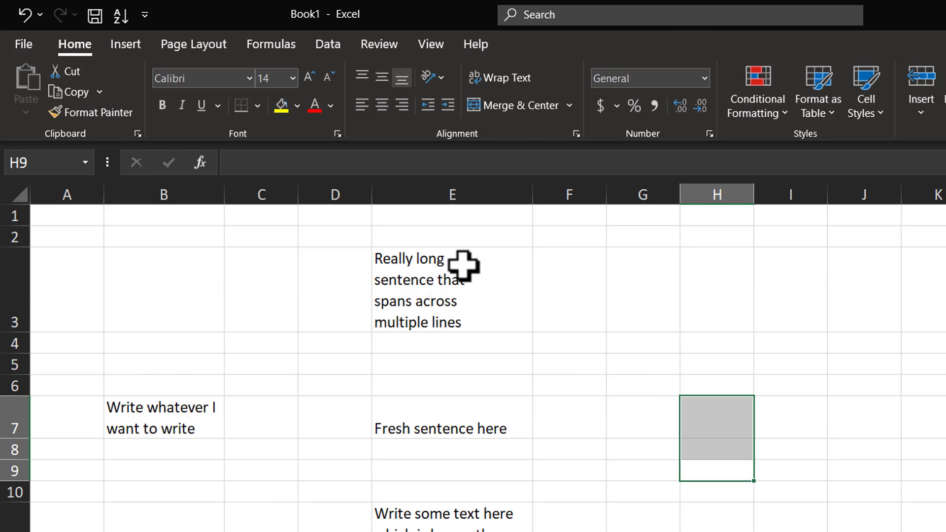
mouse_move(523, 368)
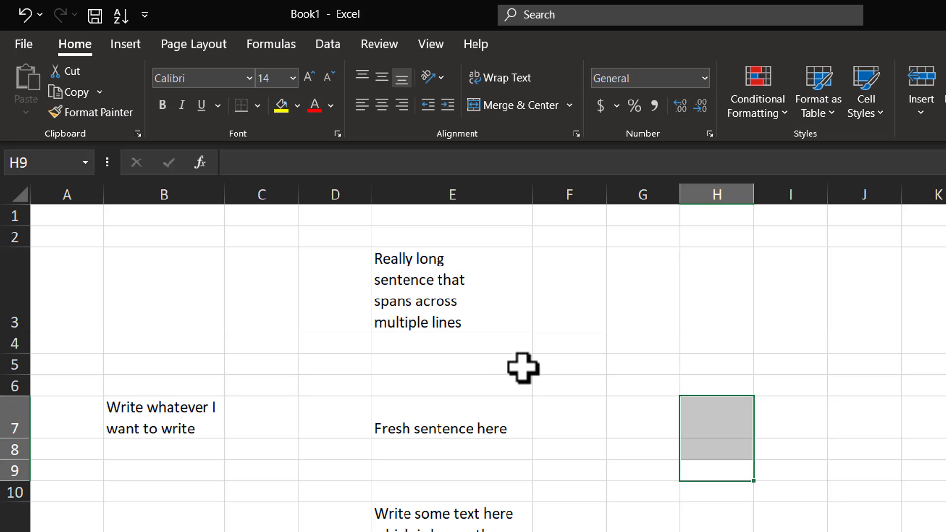
Step: Select E3 and widen column E so E11's sentence fits on two lines
left_click(451, 290)
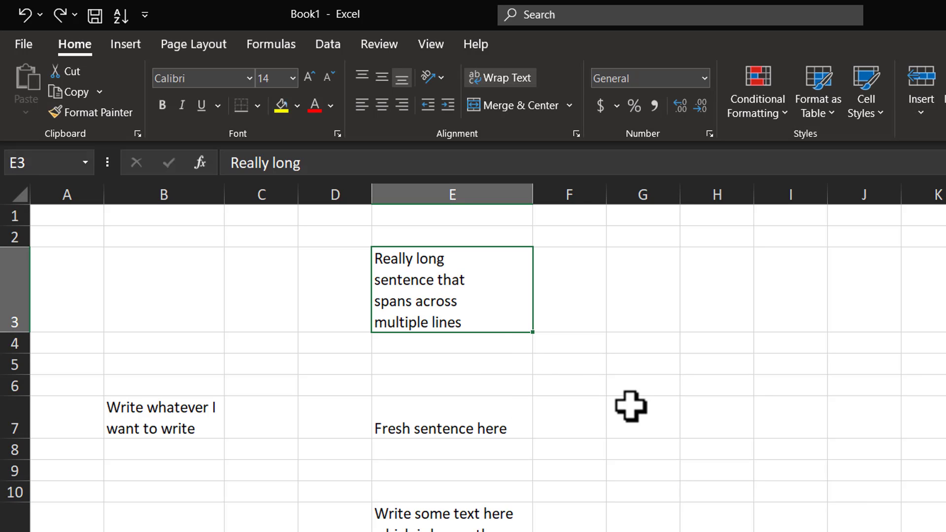
mouse_move(533, 196)
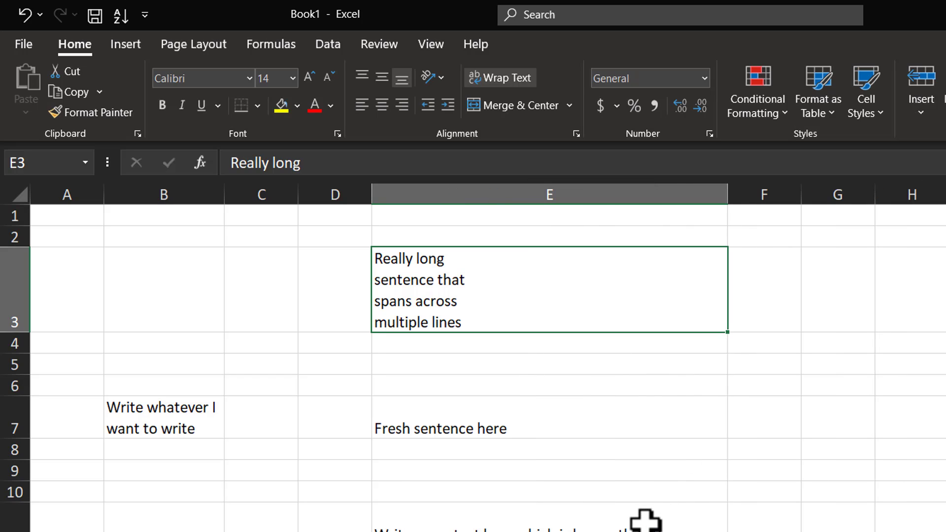
mouse_move(455, 256)
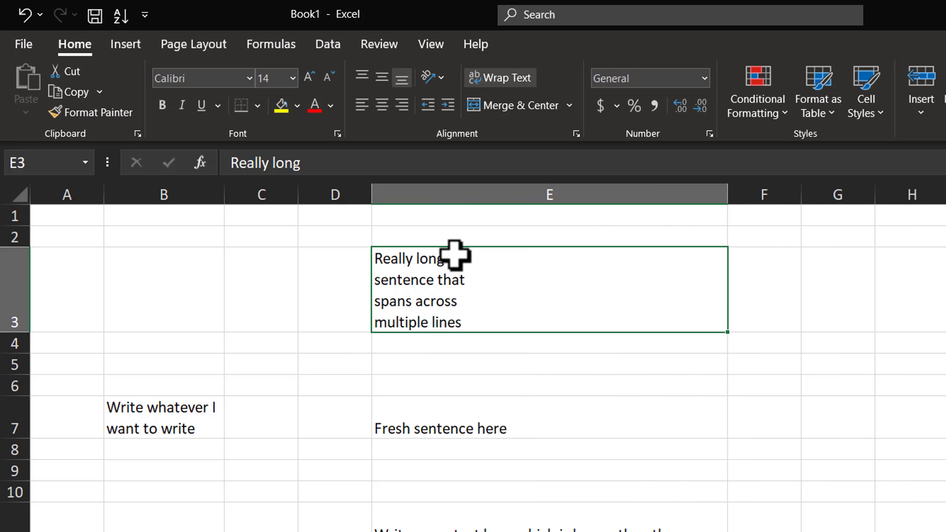
mouse_move(450, 265)
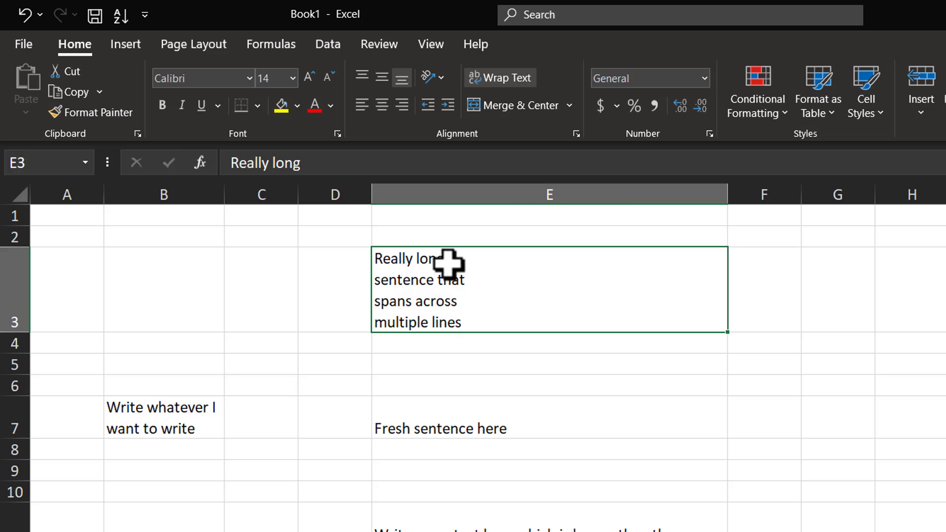
mouse_move(449, 347)
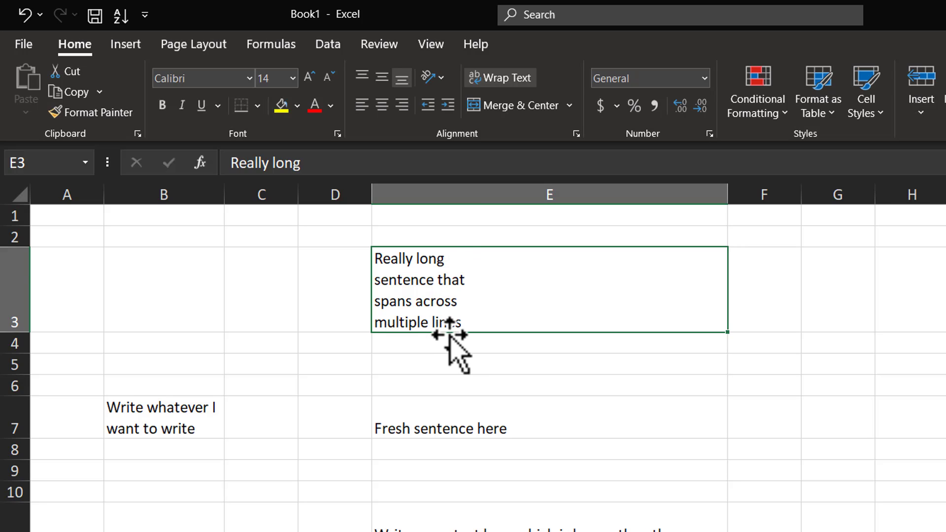
mouse_move(558, 400)
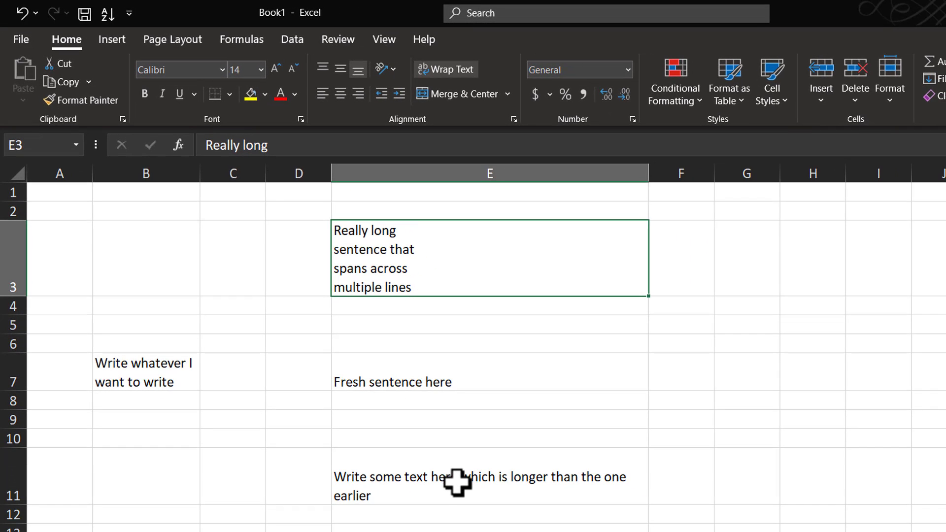
mouse_move(376, 490)
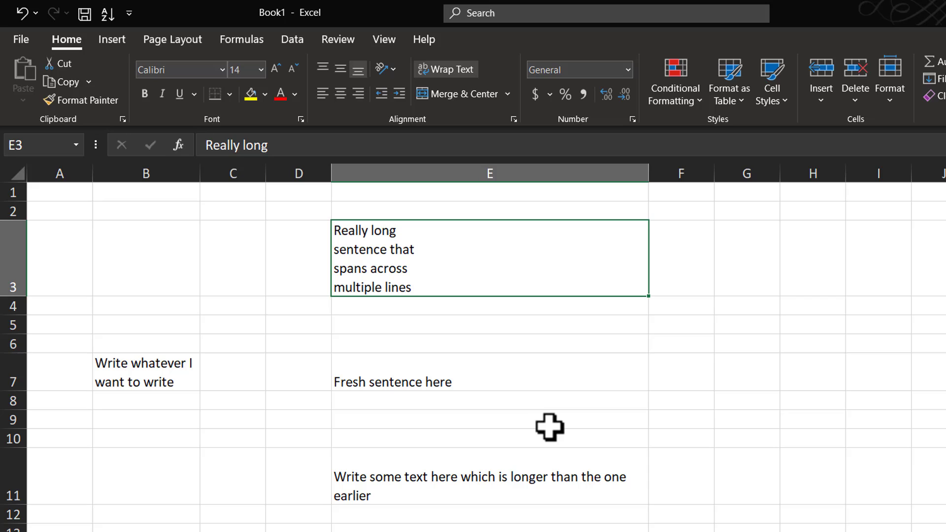
mouse_move(516, 490)
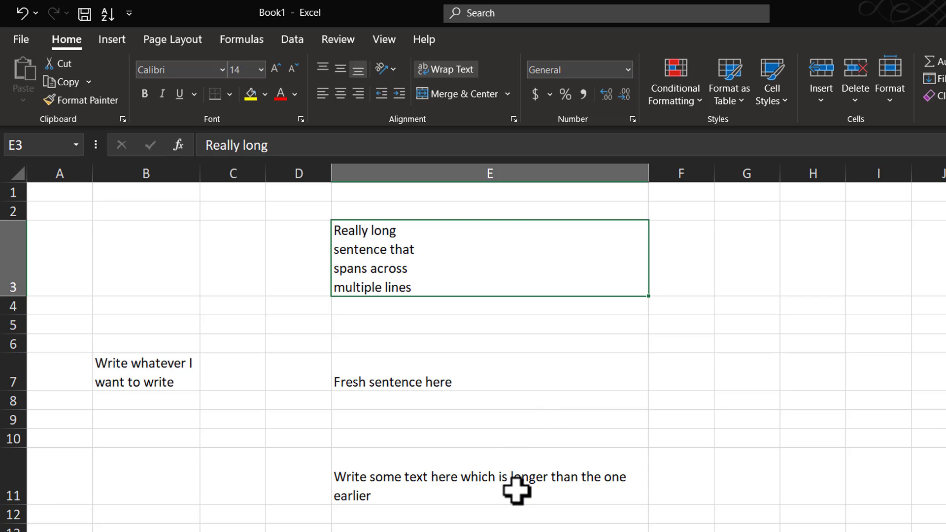
mouse_move(443, 243)
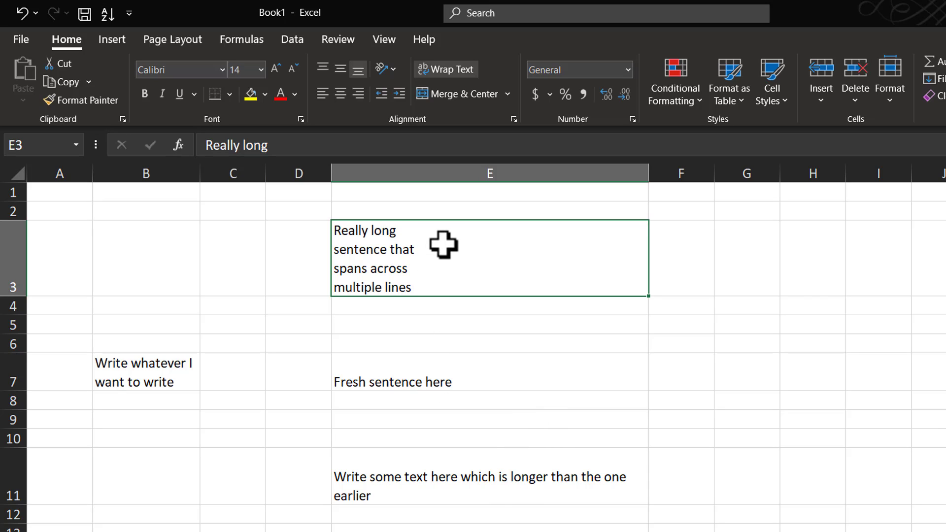
mouse_move(578, 447)
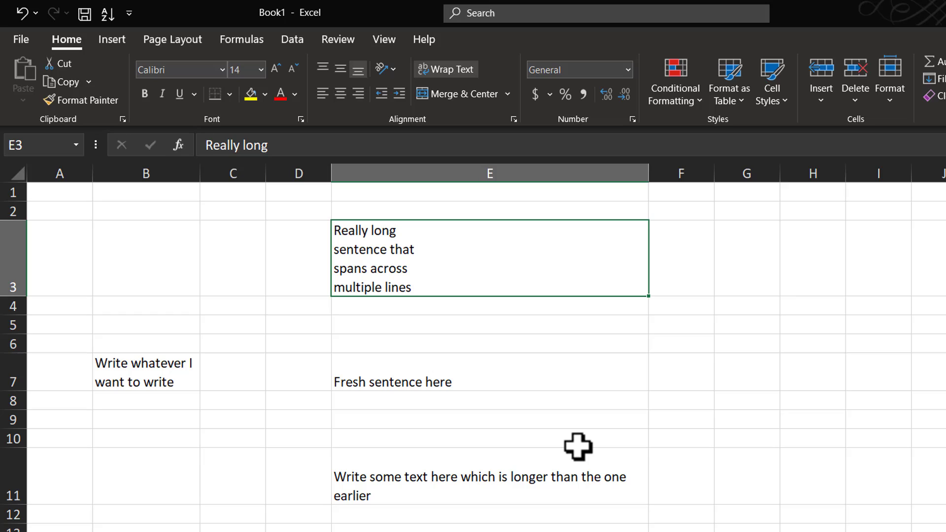
mouse_move(458, 386)
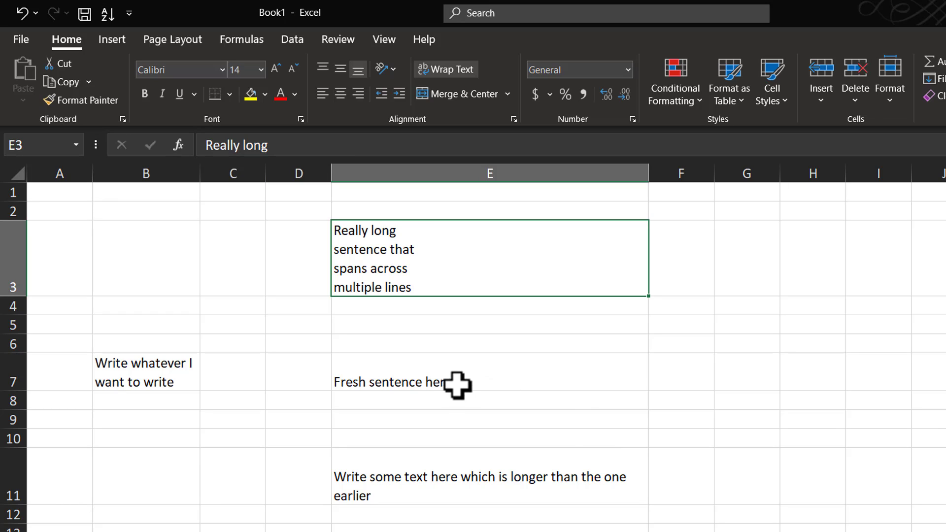
mouse_move(458, 383)
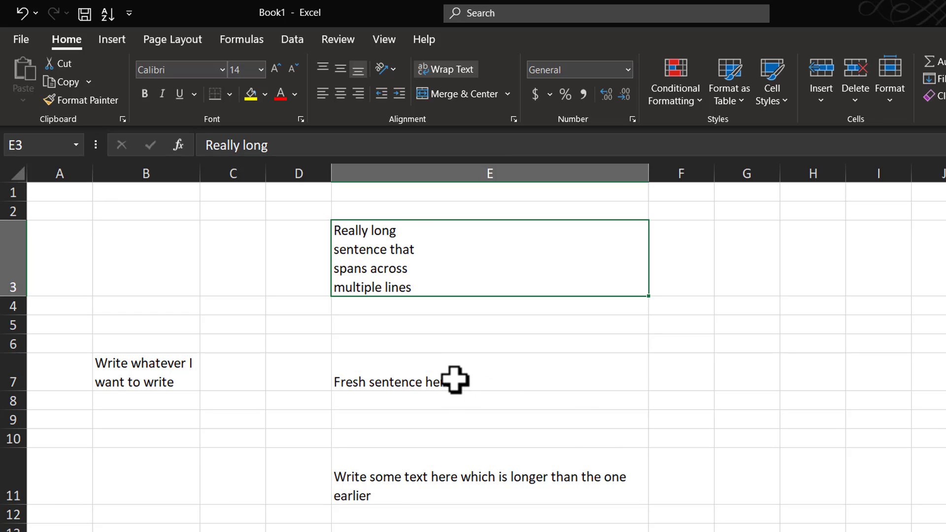
mouse_move(420, 383)
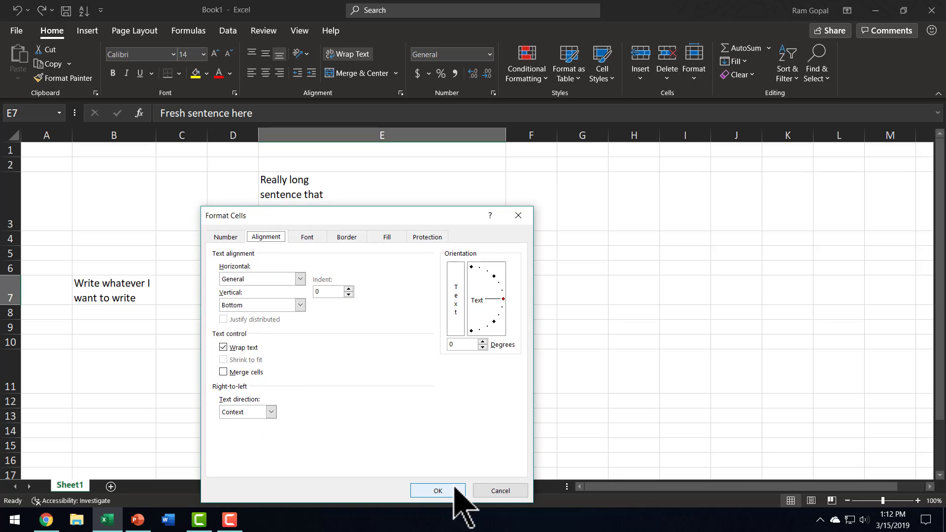
Step: Confirm the Format Cells settings and toggle Wrap Text off for E7, leaving it on one line
left_click(438, 491)
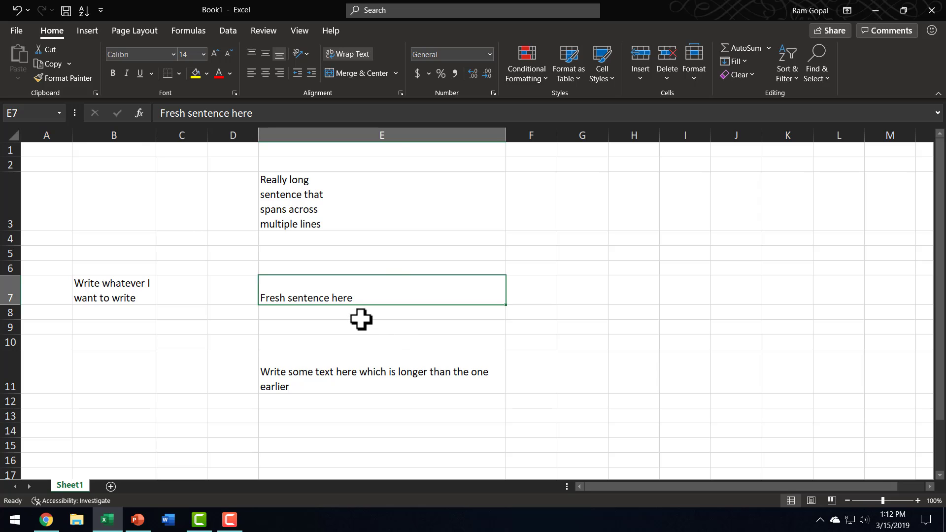
mouse_move(350, 54)
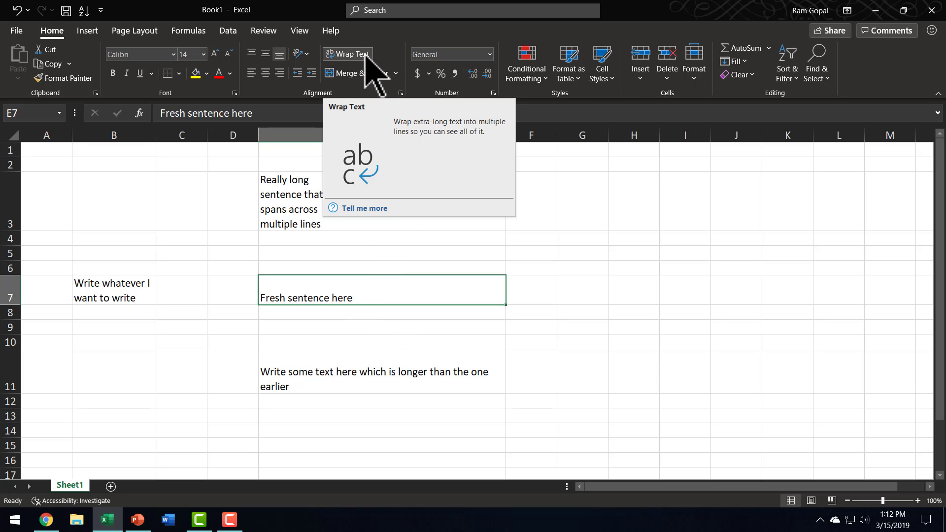
left_click(382, 326)
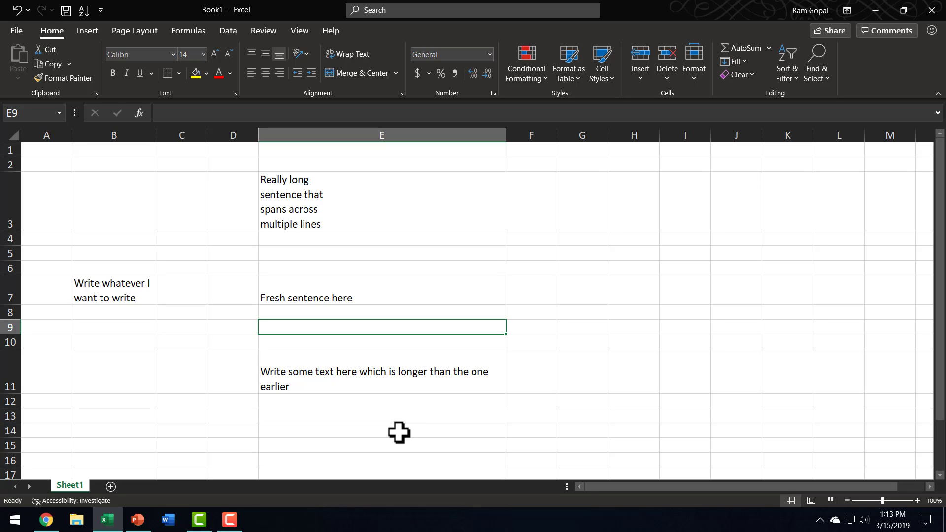
mouse_move(162, 313)
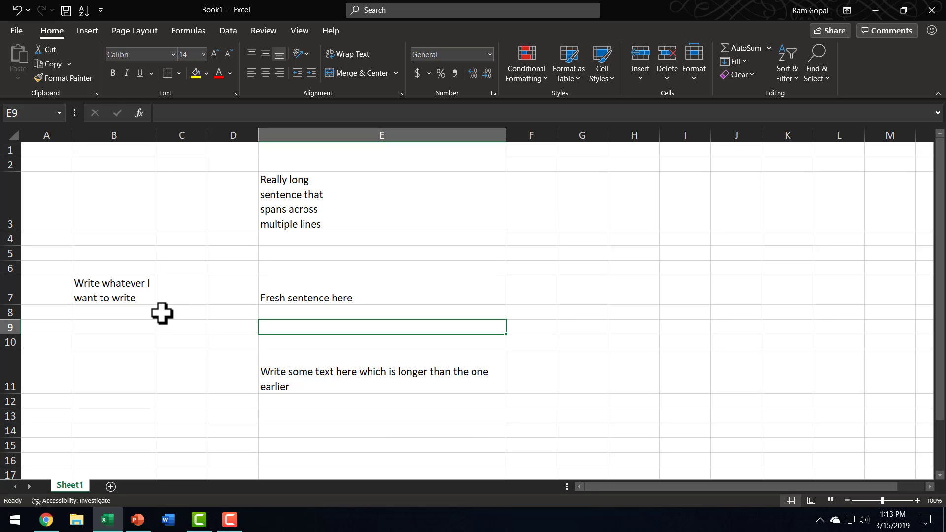
mouse_move(134, 260)
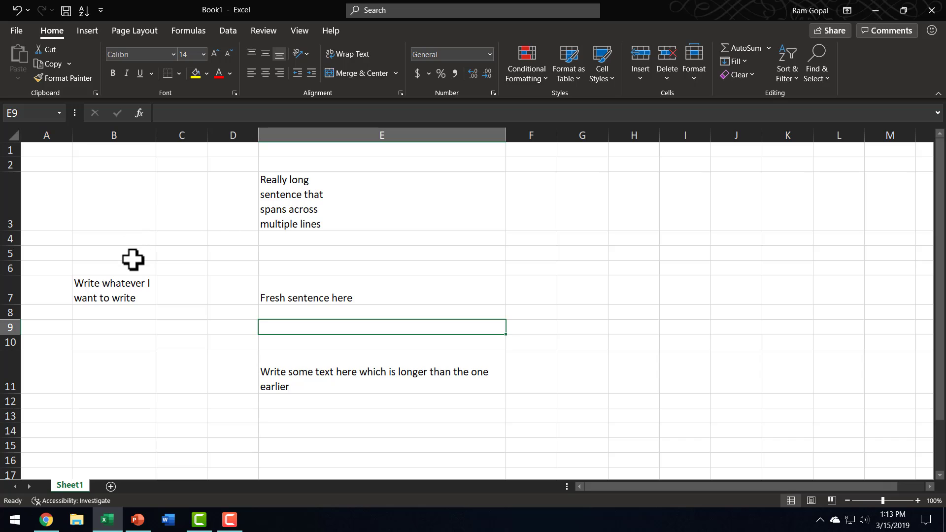
mouse_move(347, 53)
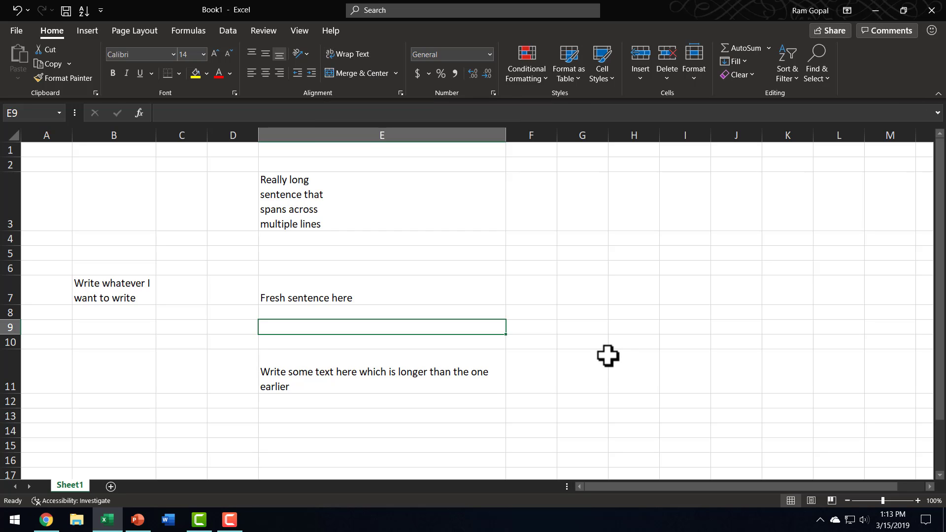
mouse_move(296, 197)
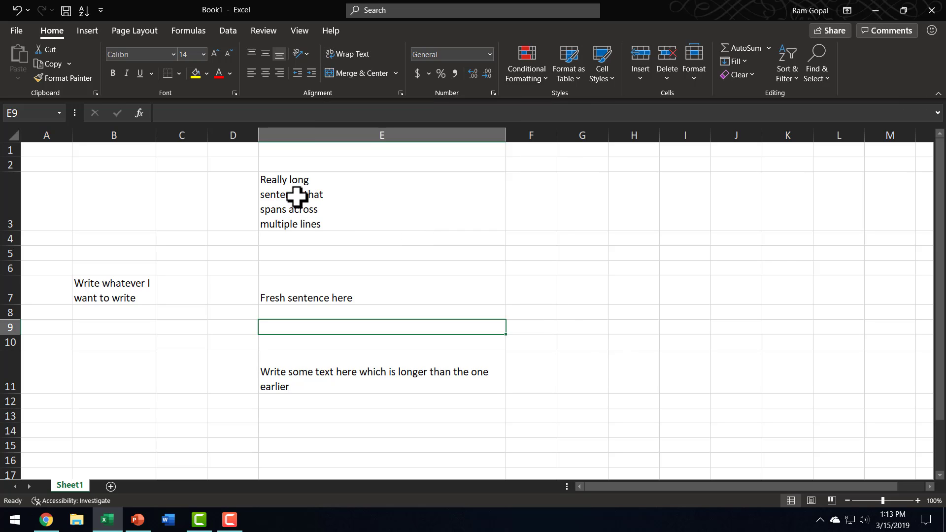